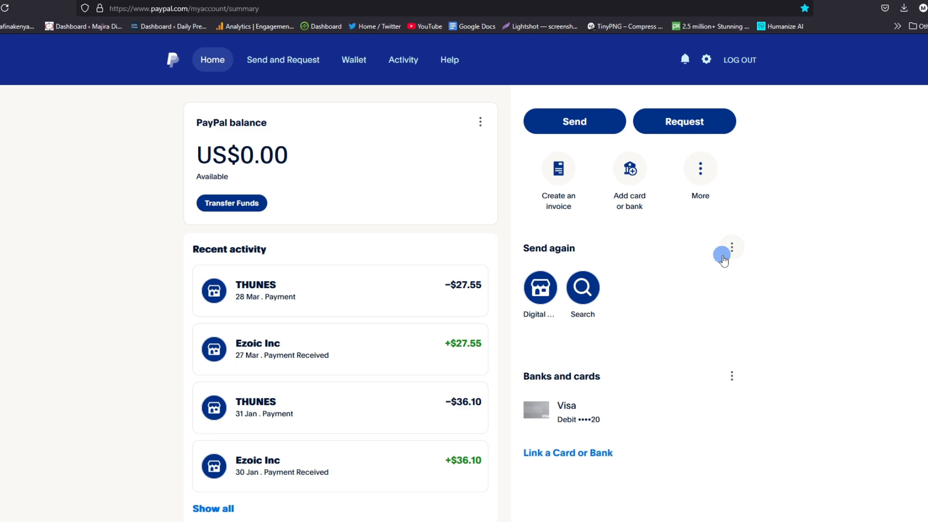
pyautogui.moveTo(788, 254)
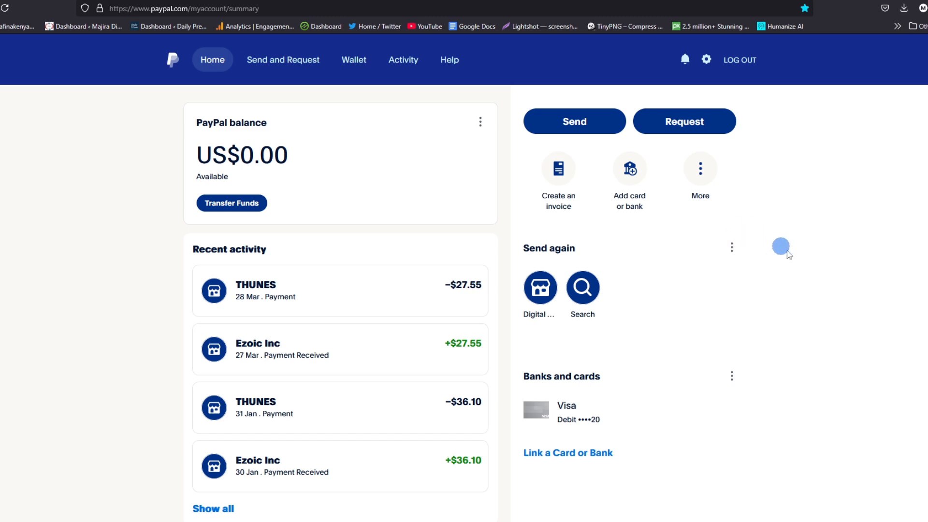
pyautogui.moveTo(829, 276)
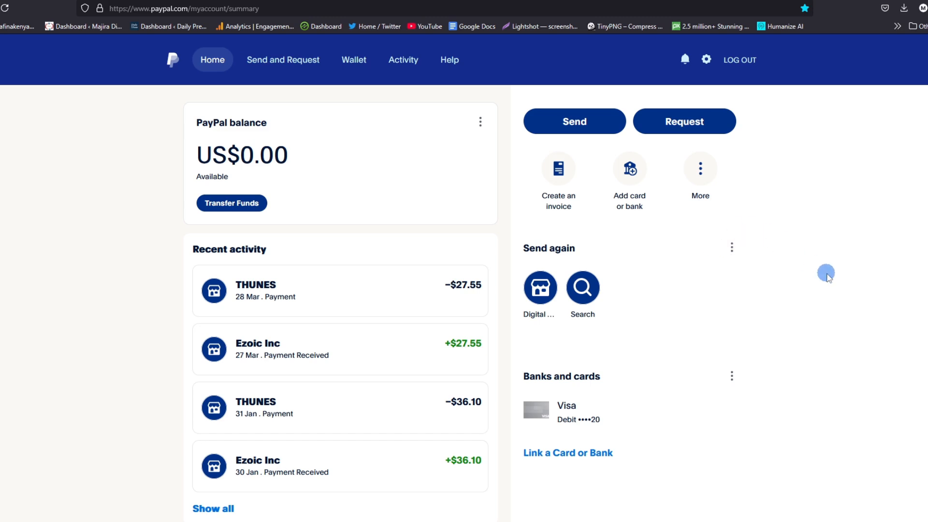
pyautogui.moveTo(778, 422)
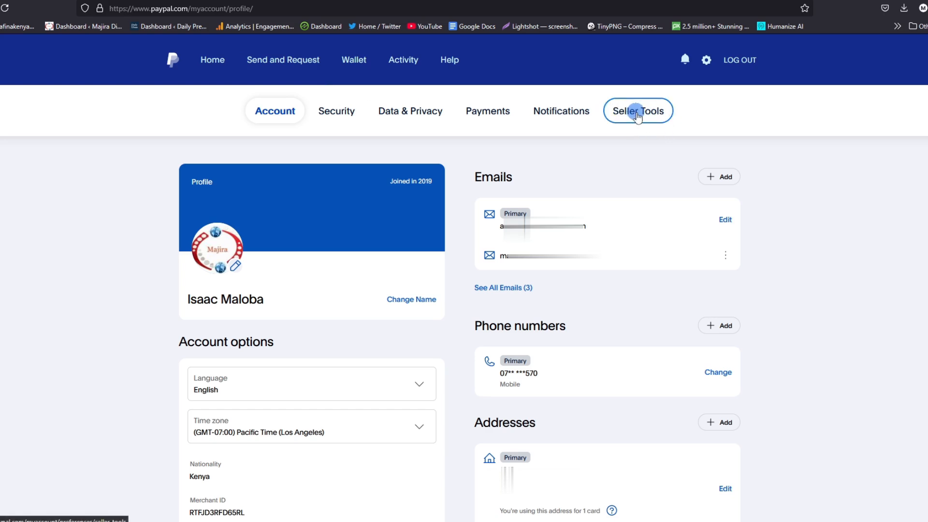
# - Go to the Seller Tools section of the PayPal account settings
pyautogui.click(638, 110)
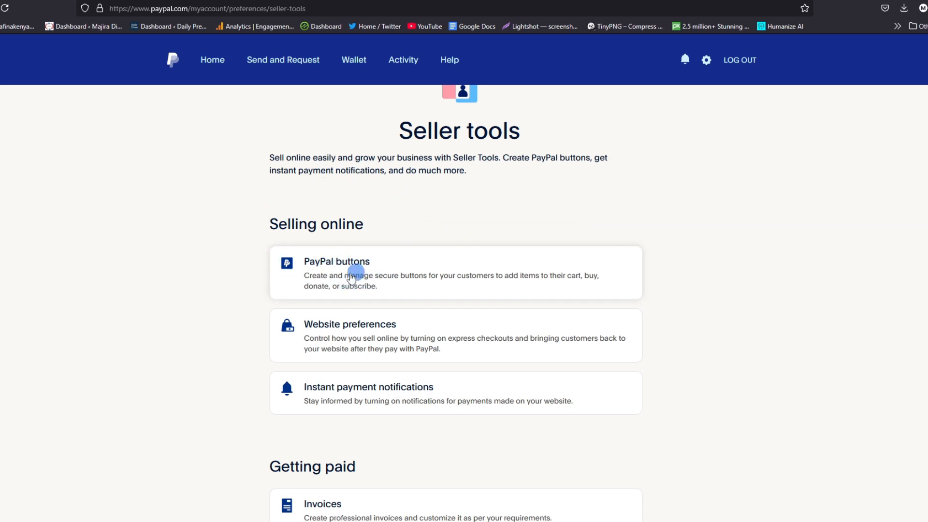
pyautogui.moveTo(377, 293)
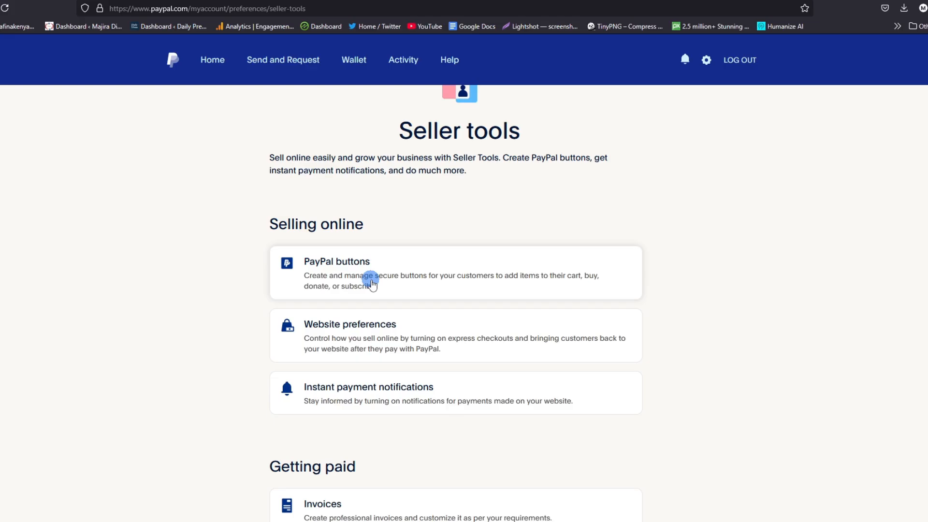
pyautogui.moveTo(407, 283)
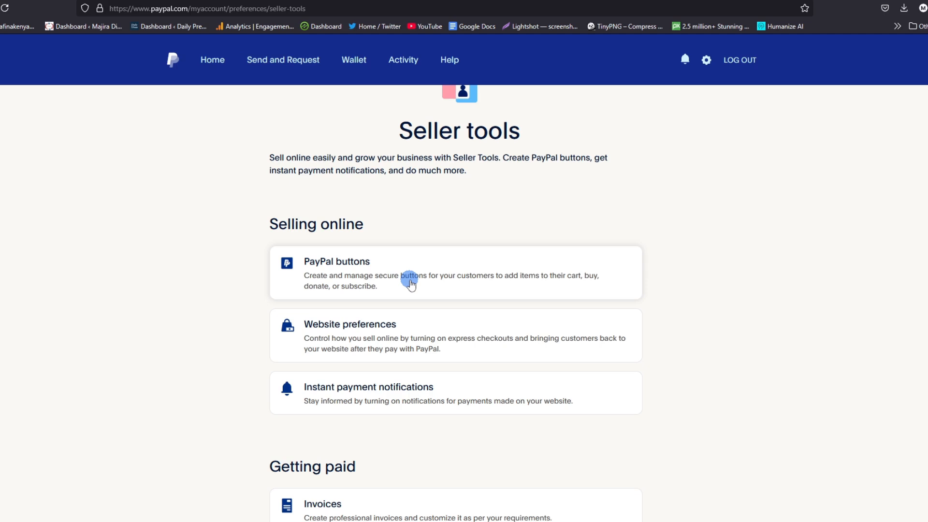
pyautogui.moveTo(351, 265)
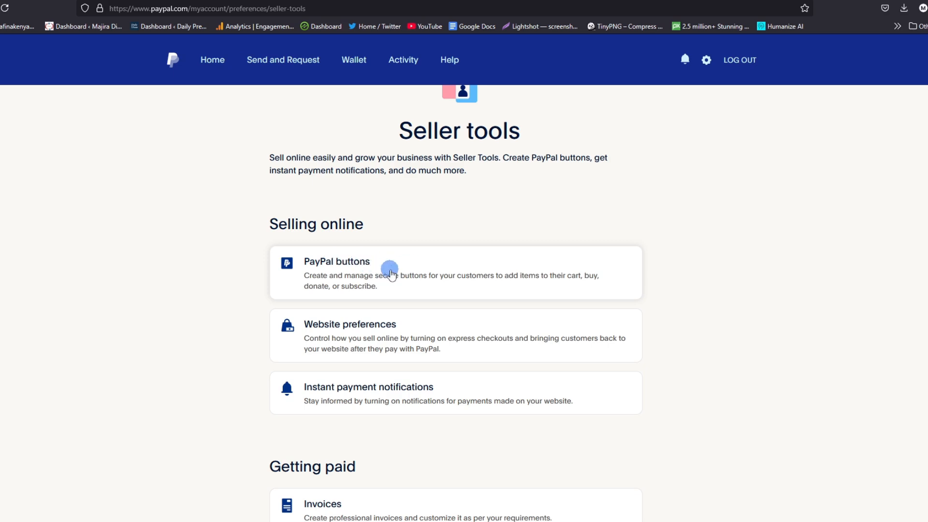
pyautogui.moveTo(307, 277)
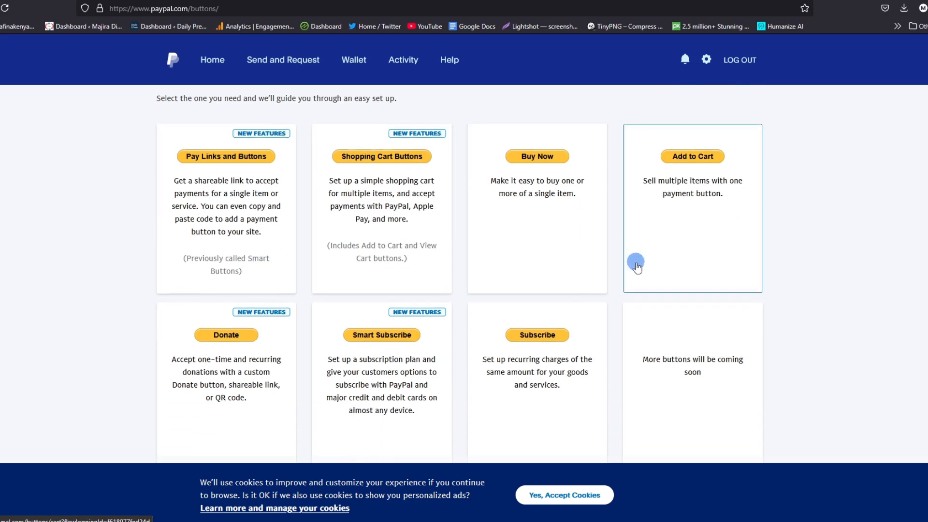
# - Scroll down the PayPal buttons chooser to reach the Donate card
pyautogui.scroll(-3)
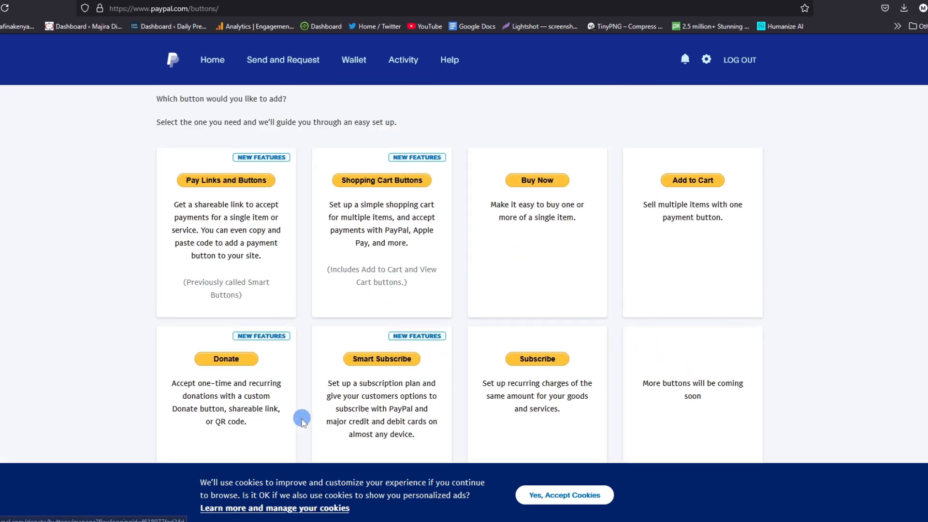
pyautogui.moveTo(286, 385)
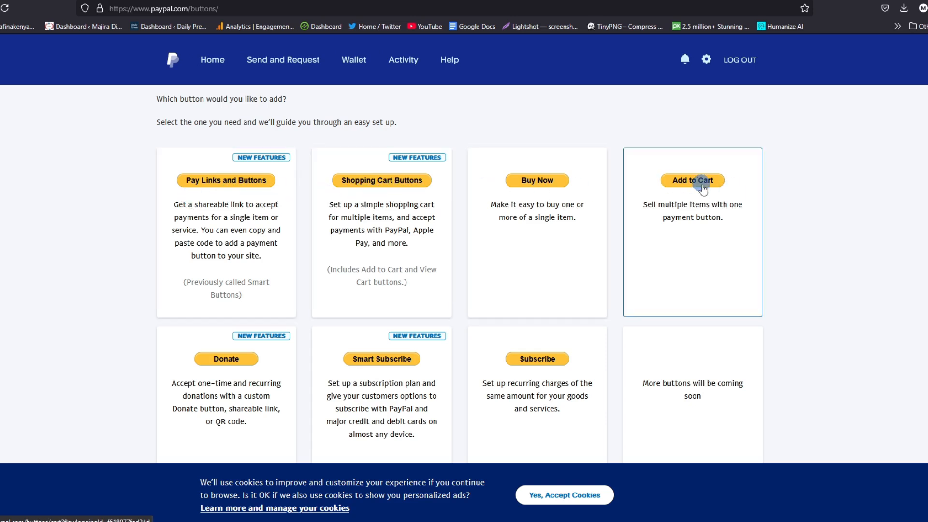
pyautogui.scroll(-3)
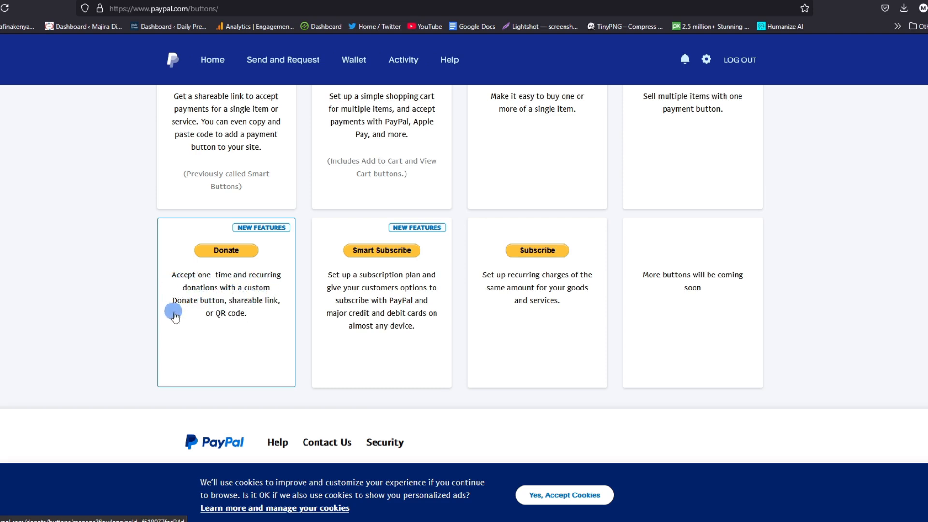
pyautogui.moveTo(279, 308)
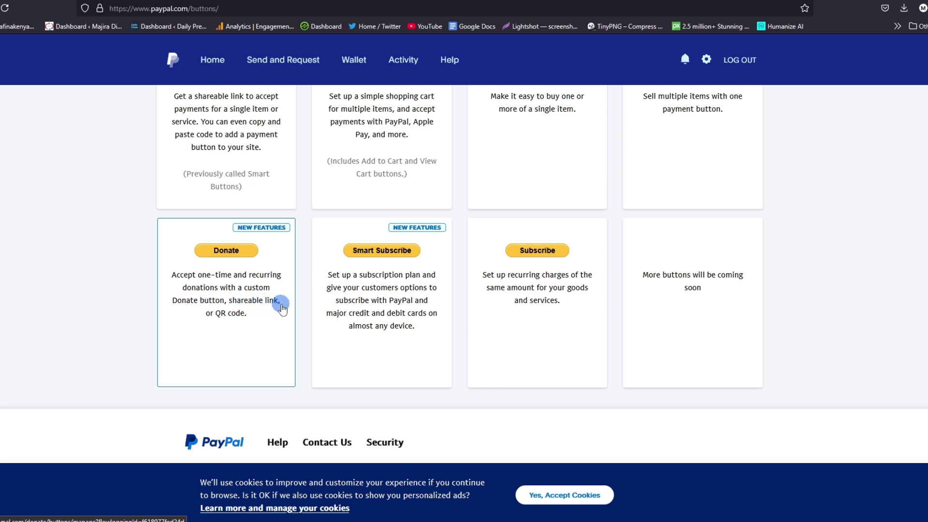
pyautogui.moveTo(247, 315)
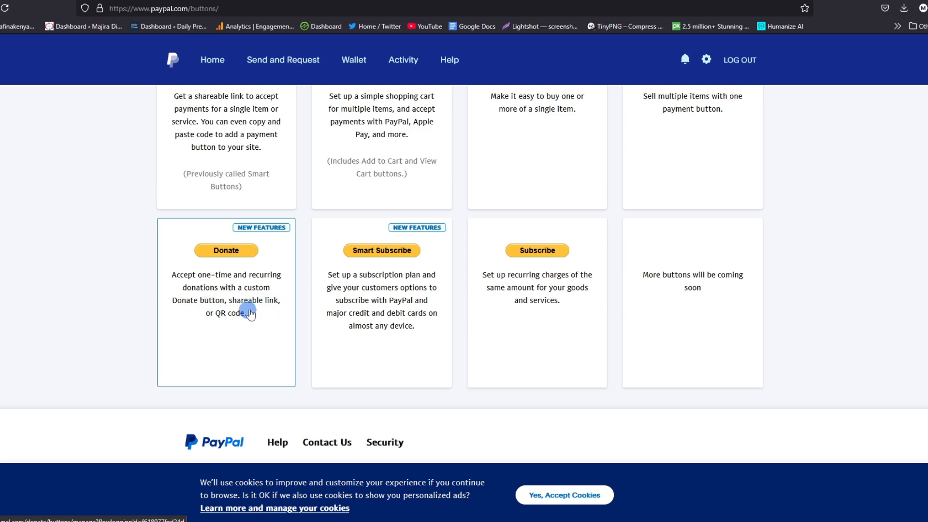
pyautogui.moveTo(232, 281)
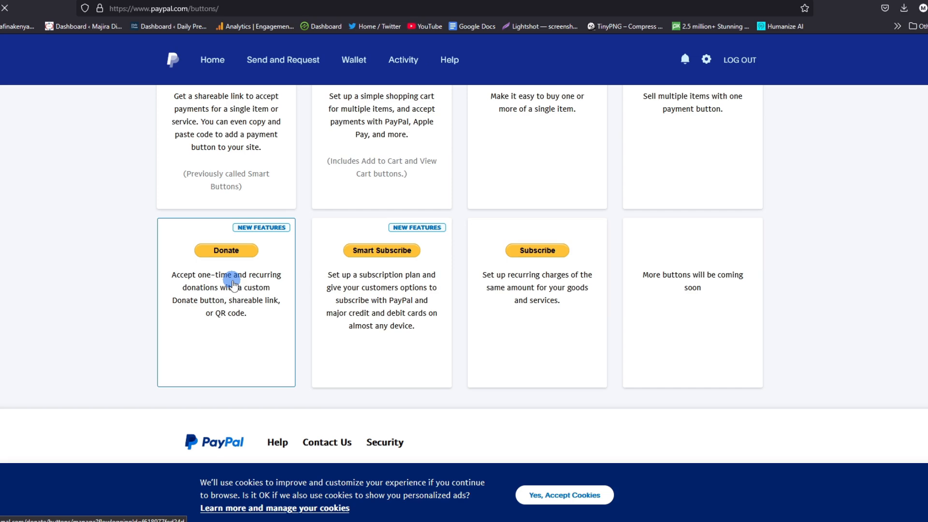
# - Choose Donate and show the actions menu for the existing Link/QR Code donation page
pyautogui.click(226, 250)
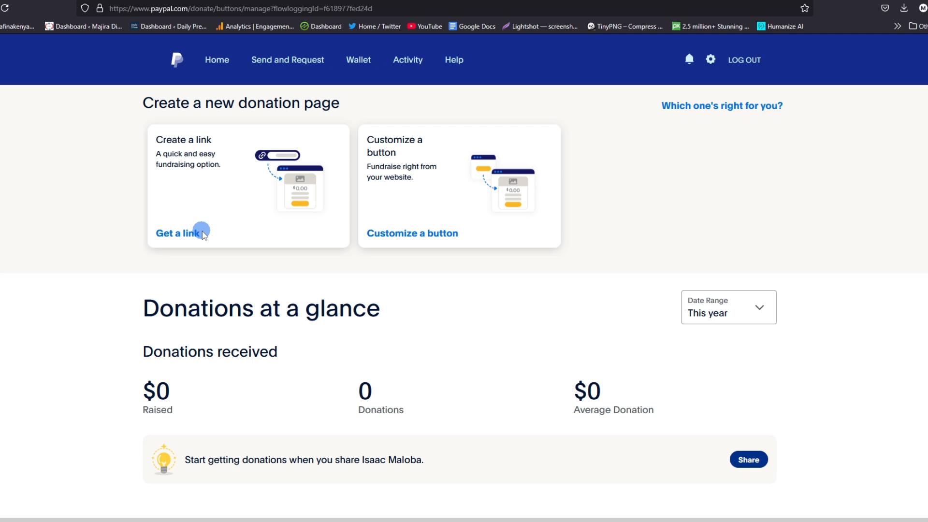
pyautogui.scroll(-3)
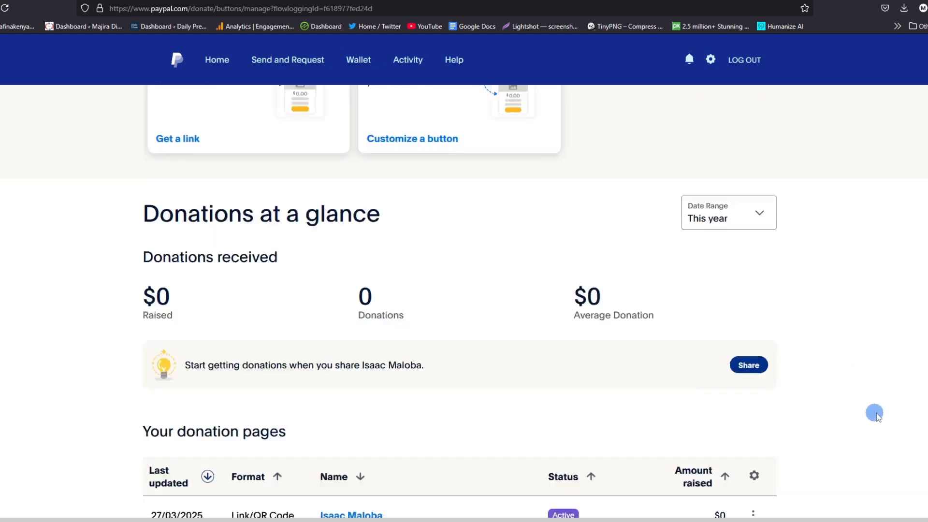
pyautogui.scroll(-3)
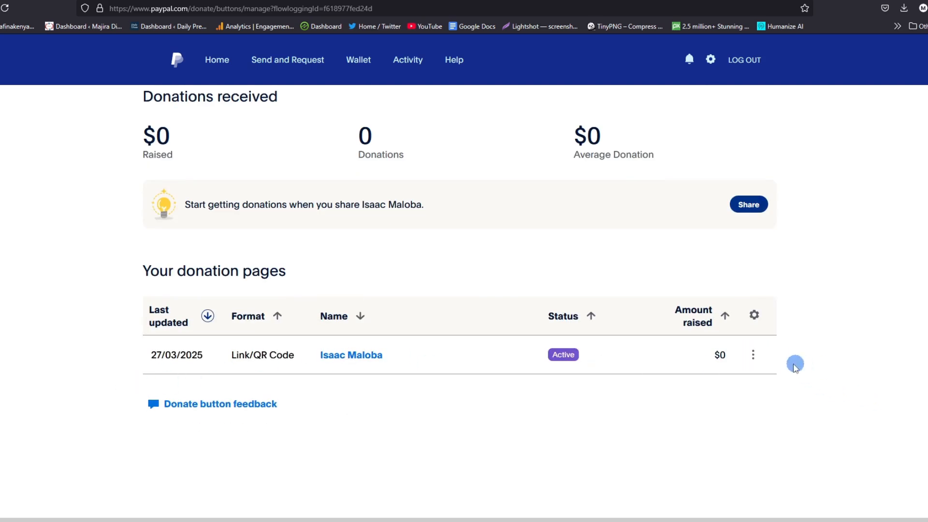
pyautogui.click(753, 354)
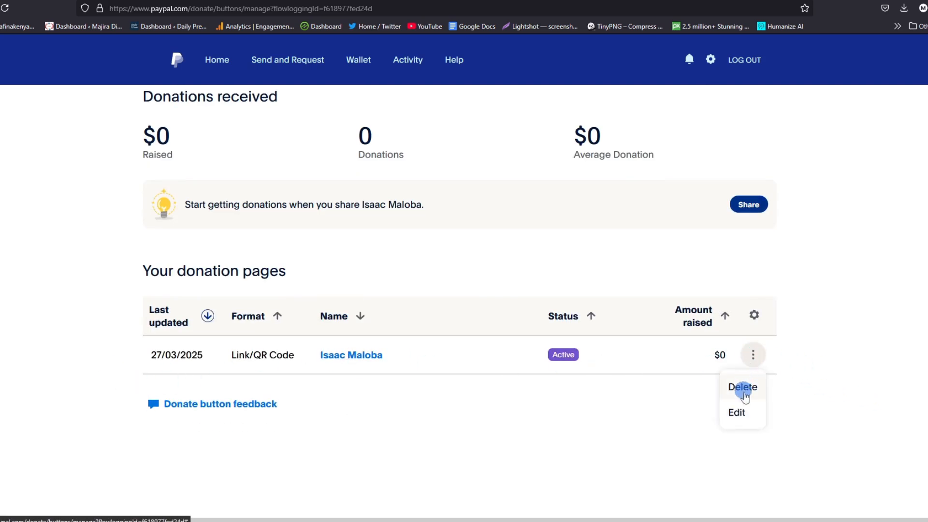
# - Edit the donation page's purpose message to 'Thank you for your kind donation. Be blessed'
pyautogui.click(736, 412)
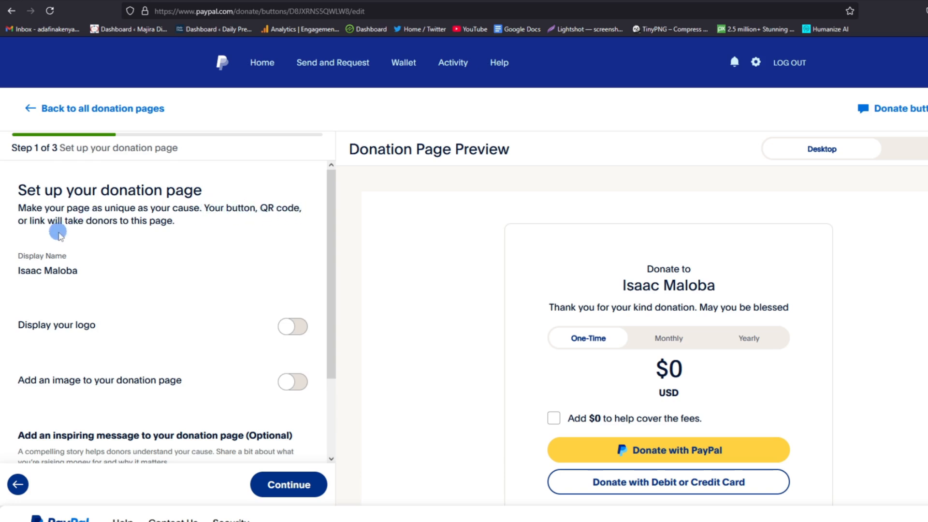
pyautogui.moveTo(124, 232)
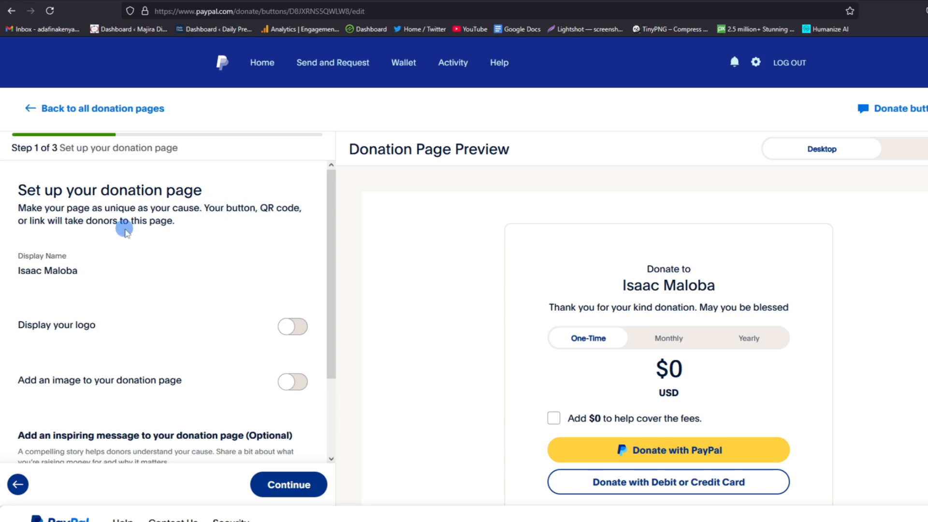
pyautogui.scroll(-3)
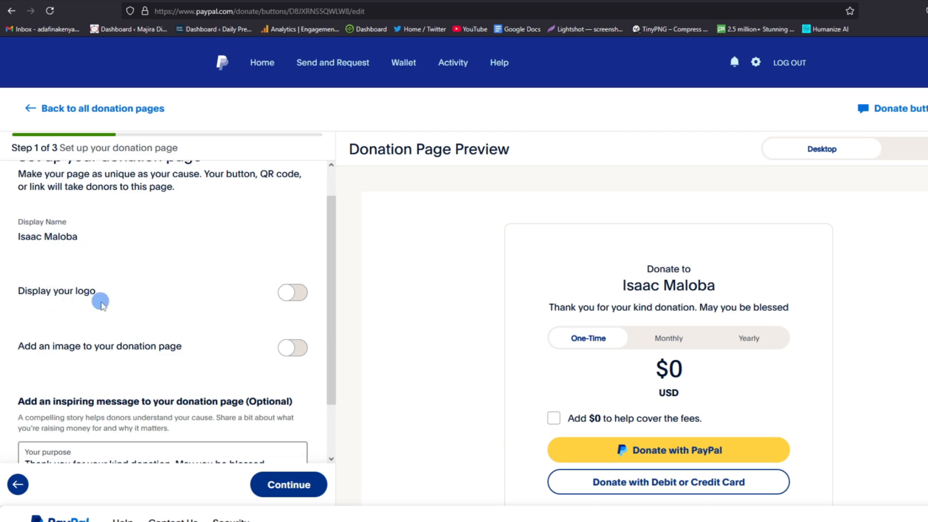
pyautogui.click(289, 297)
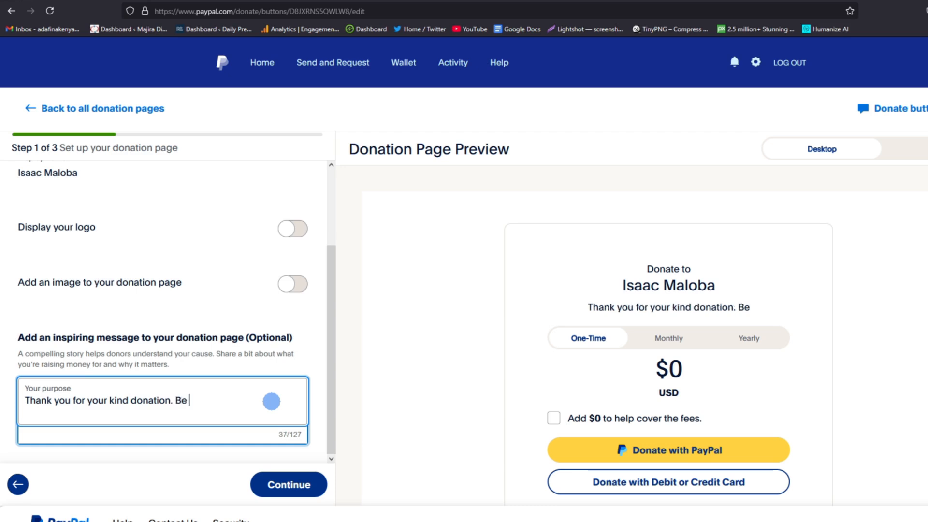
pyautogui.write('blessed')
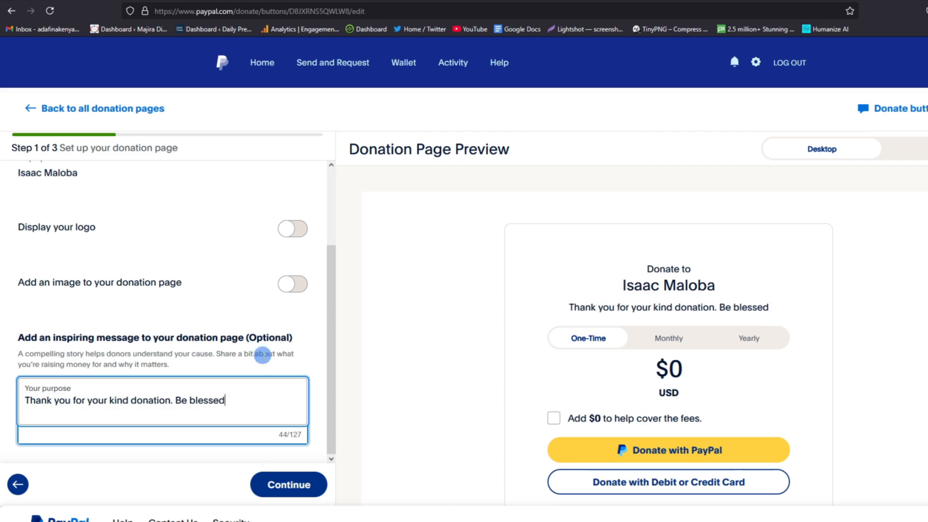
pyautogui.scroll(-3)
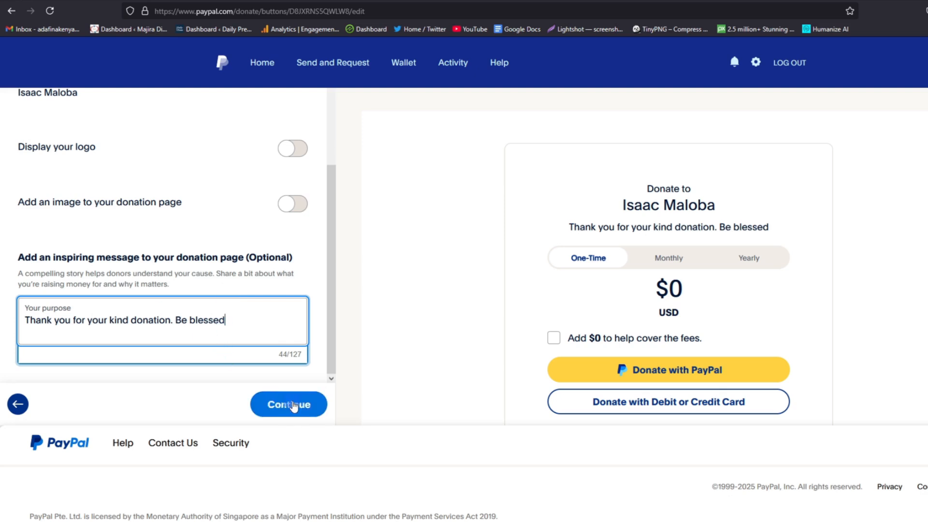
# - Keep USD and any amount, enable fee offset with monthly and yearly recurring, and continue
pyautogui.click(289, 404)
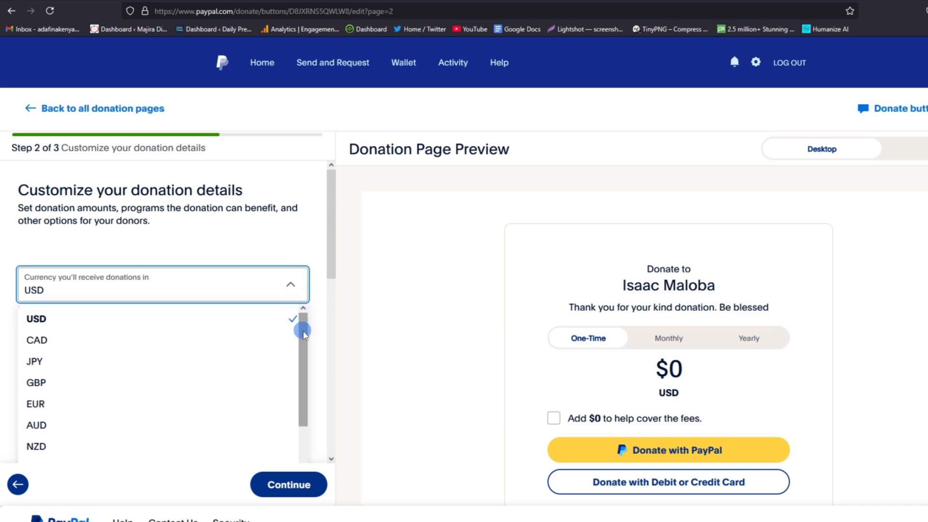
pyautogui.scroll(-3)
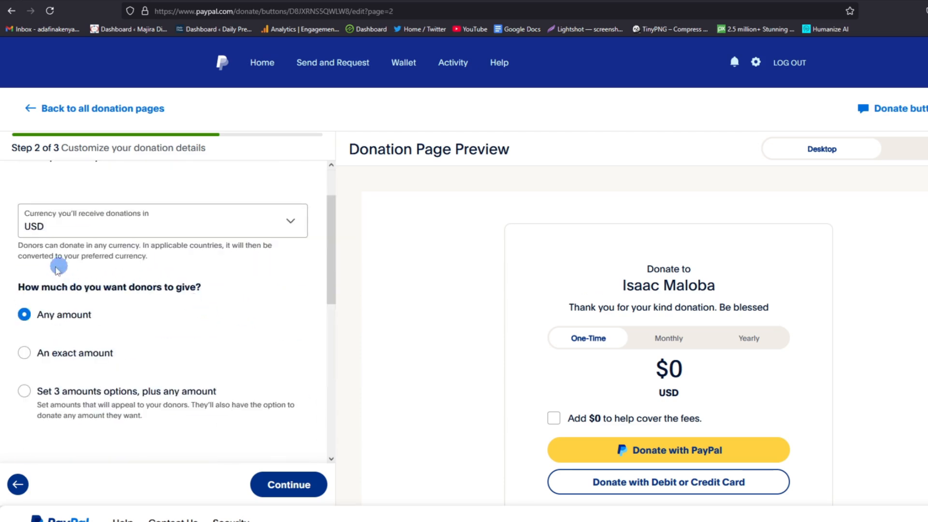
pyautogui.moveTo(44, 292)
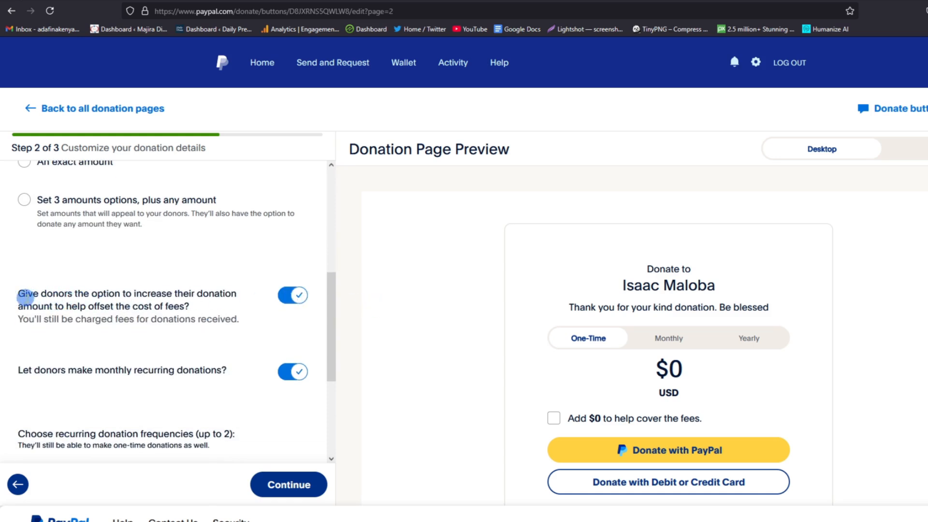
pyautogui.moveTo(82, 319)
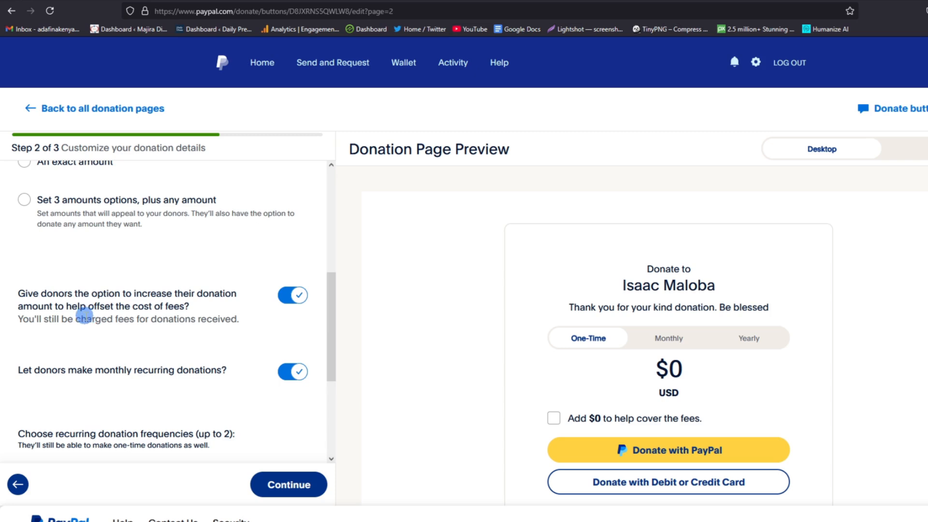
pyautogui.moveTo(169, 307)
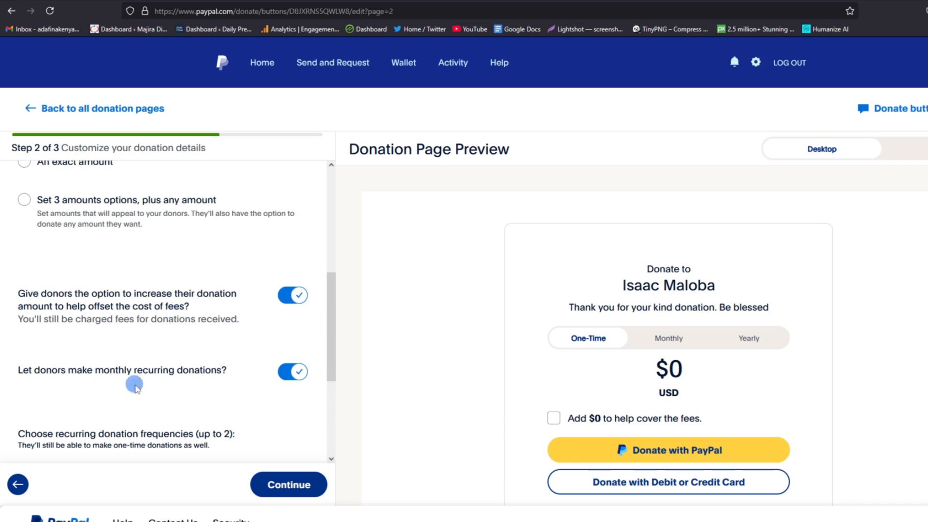
pyautogui.moveTo(23, 361)
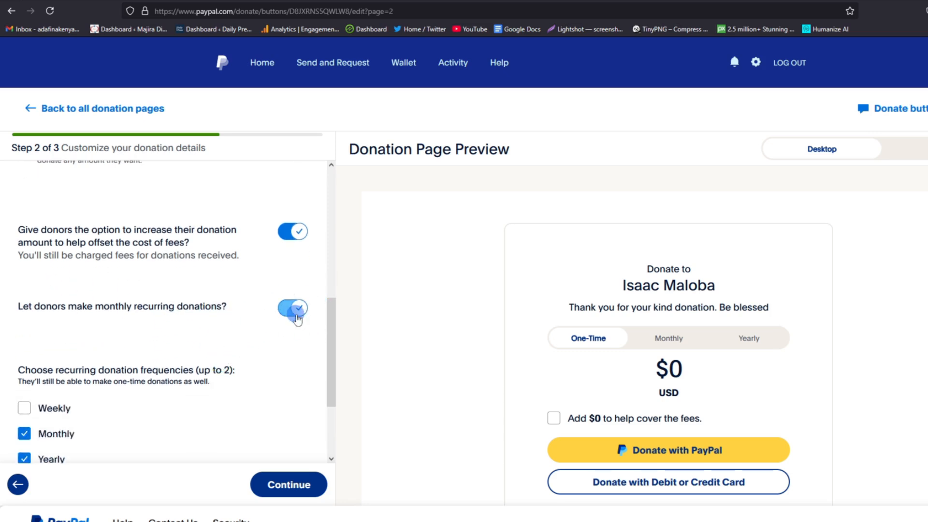
pyautogui.scroll(-3)
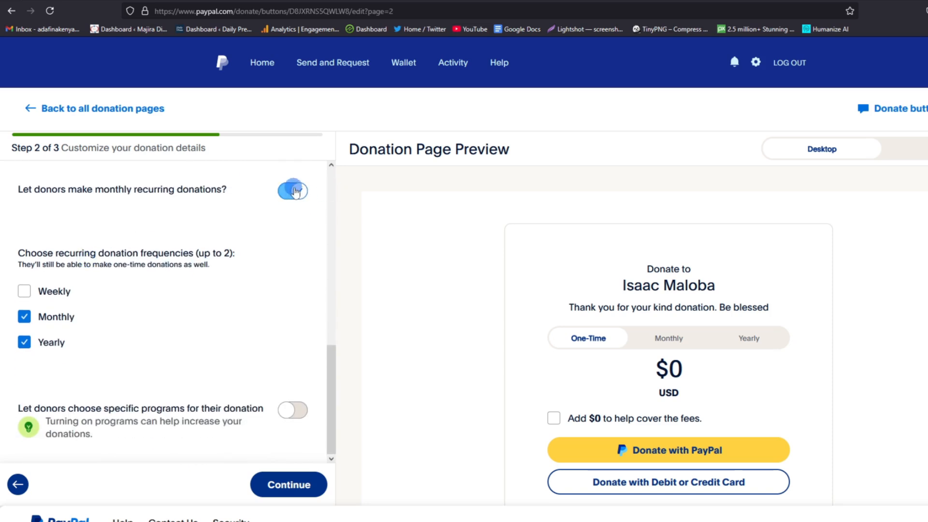
pyautogui.click(292, 190)
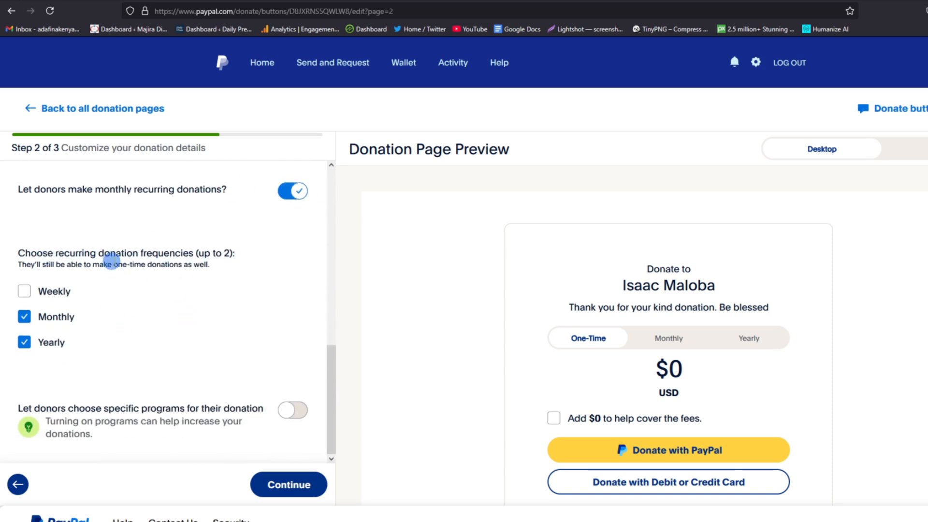
pyautogui.moveTo(155, 269)
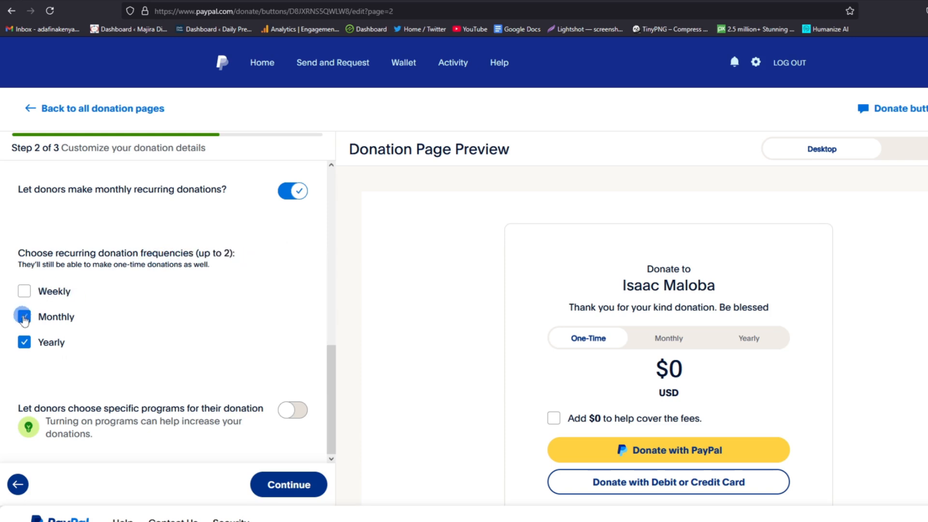
pyautogui.click(23, 316)
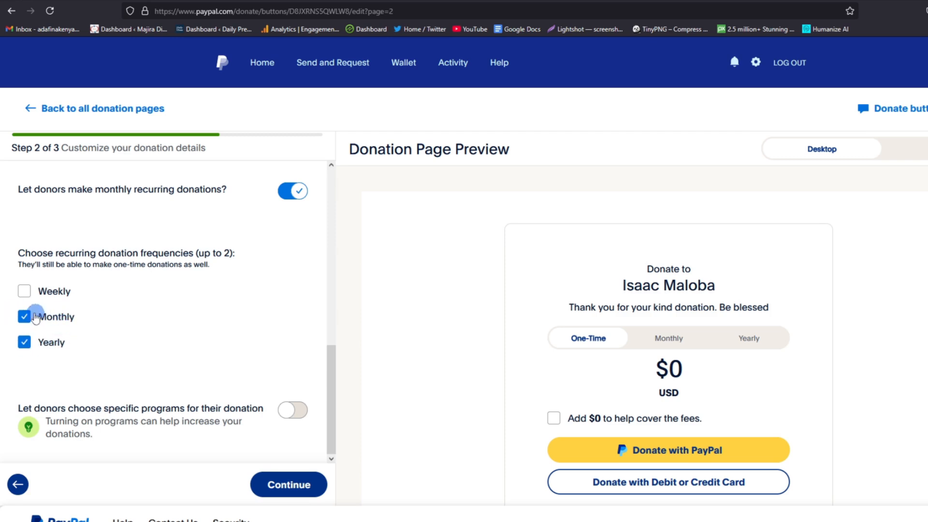
pyautogui.scroll(-3)
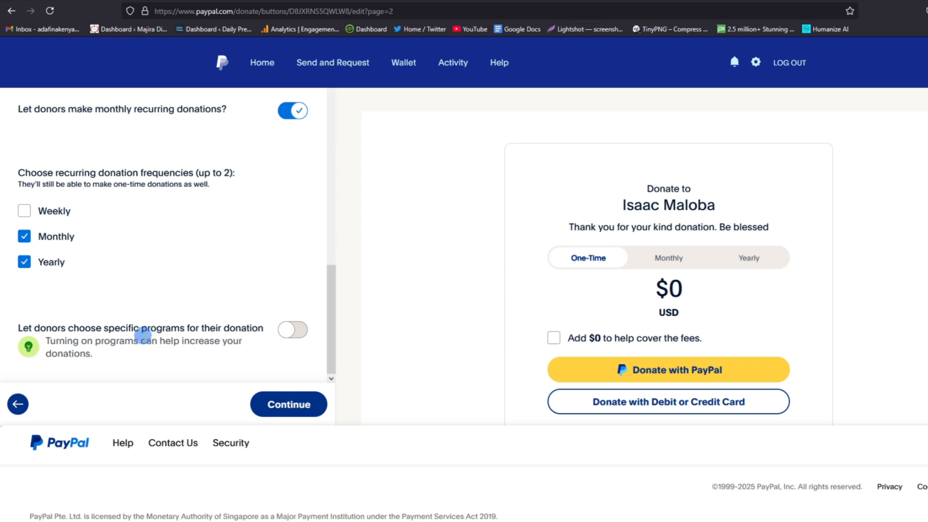
pyautogui.click(289, 404)
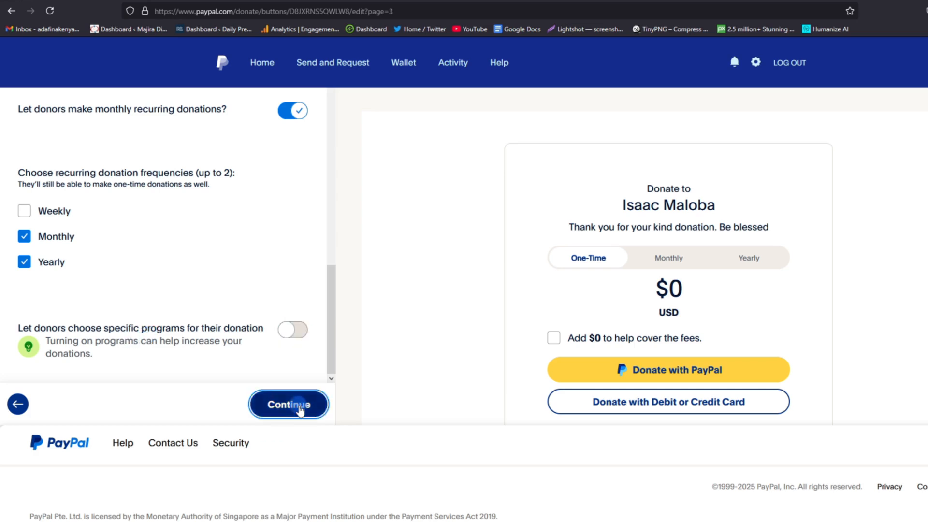
# - Leave website redirect and extra HTML button variables switched off on the payment page setup
pyautogui.click(289, 404)
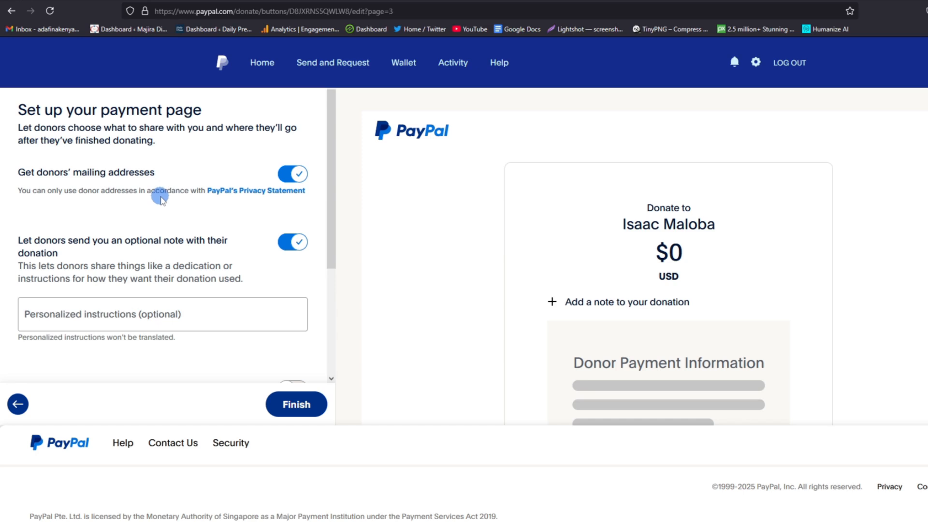
pyautogui.moveTo(87, 182)
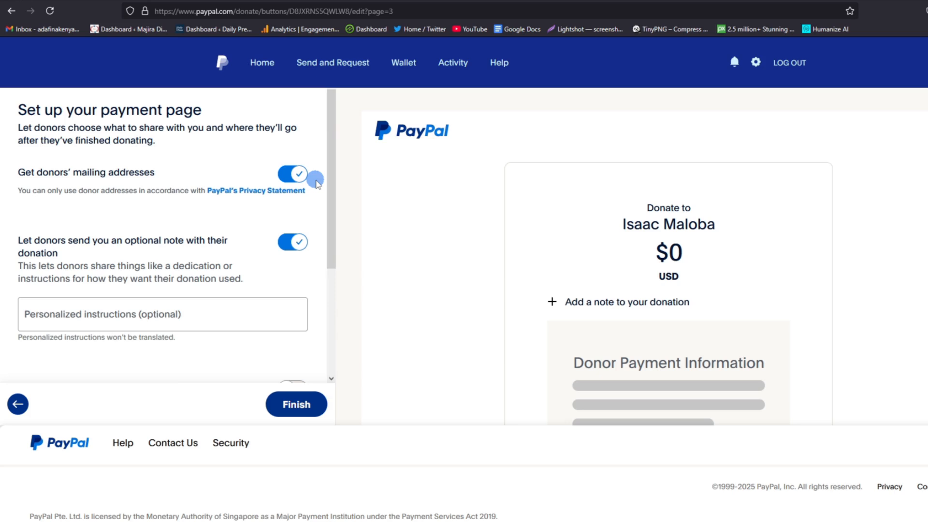
pyautogui.click(292, 174)
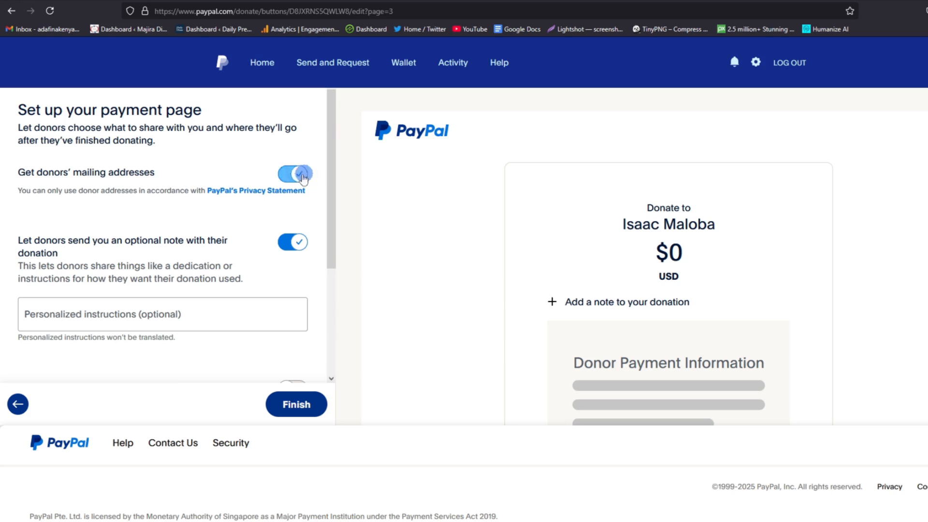
pyautogui.click(294, 174)
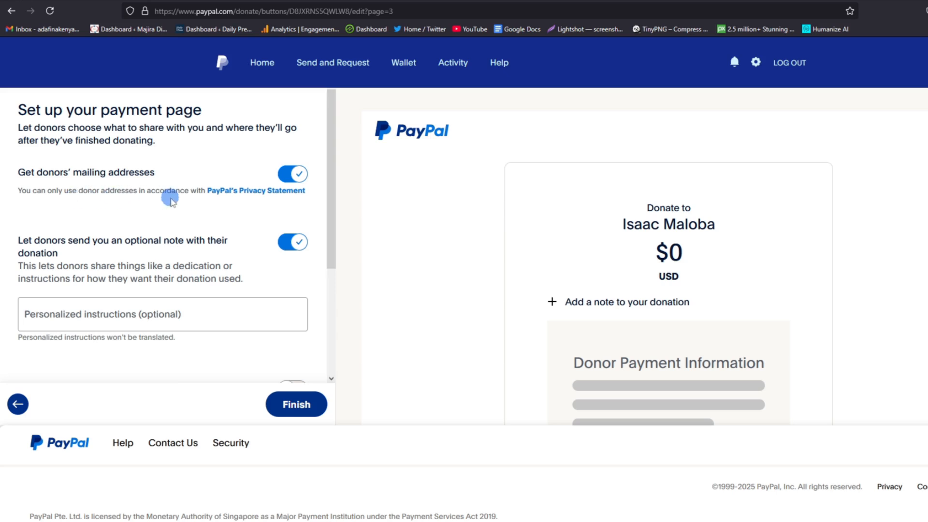
pyautogui.moveTo(224, 211)
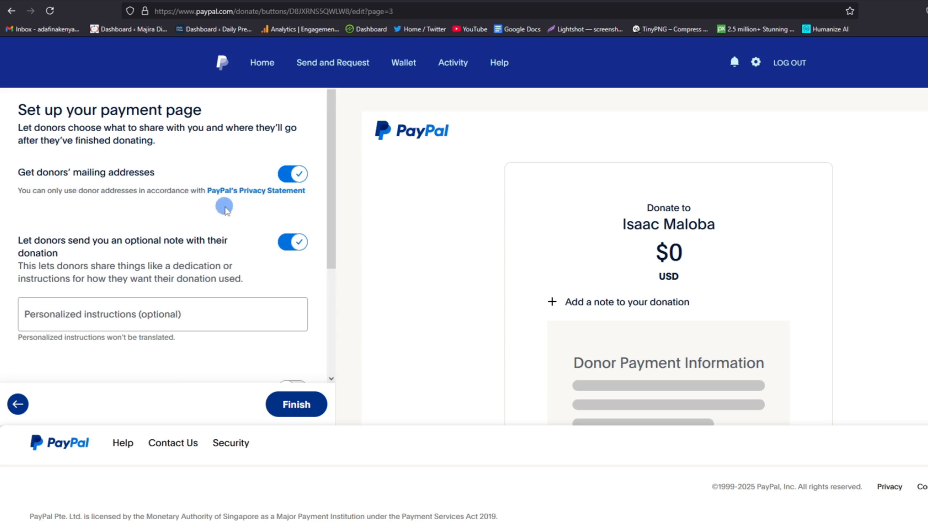
pyautogui.moveTo(193, 212)
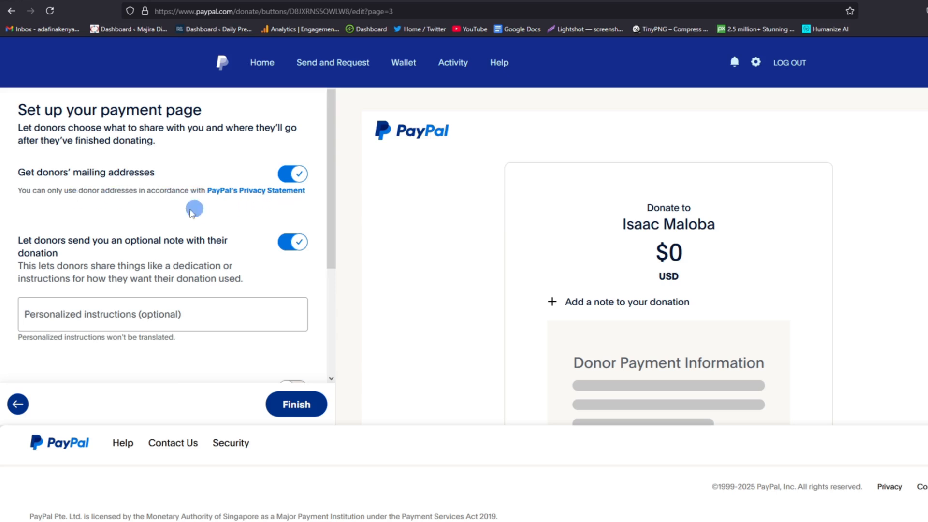
pyautogui.moveTo(160, 207)
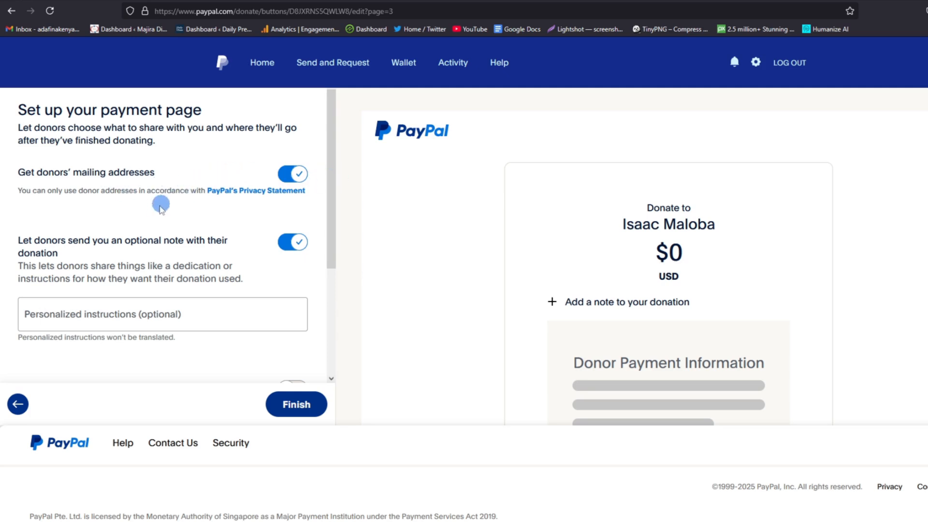
pyautogui.moveTo(164, 189)
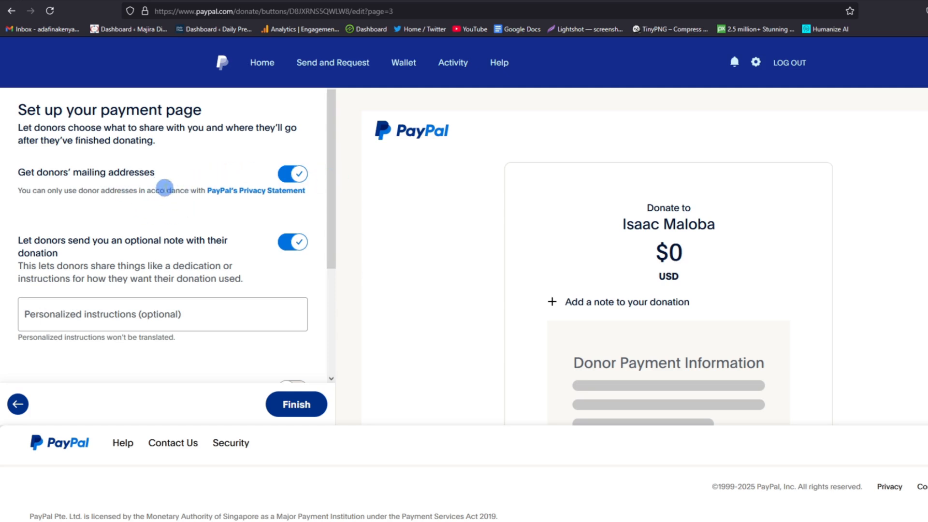
pyautogui.scroll(-3)
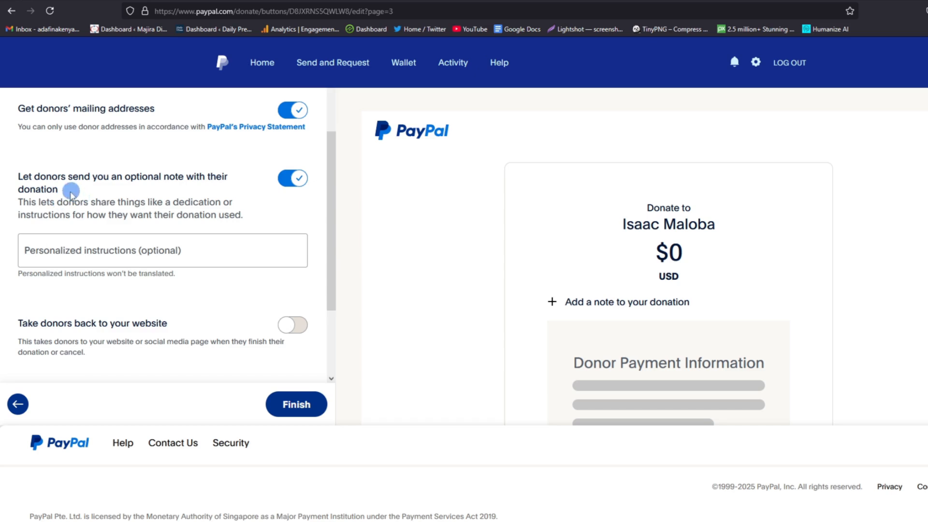
pyautogui.moveTo(88, 184)
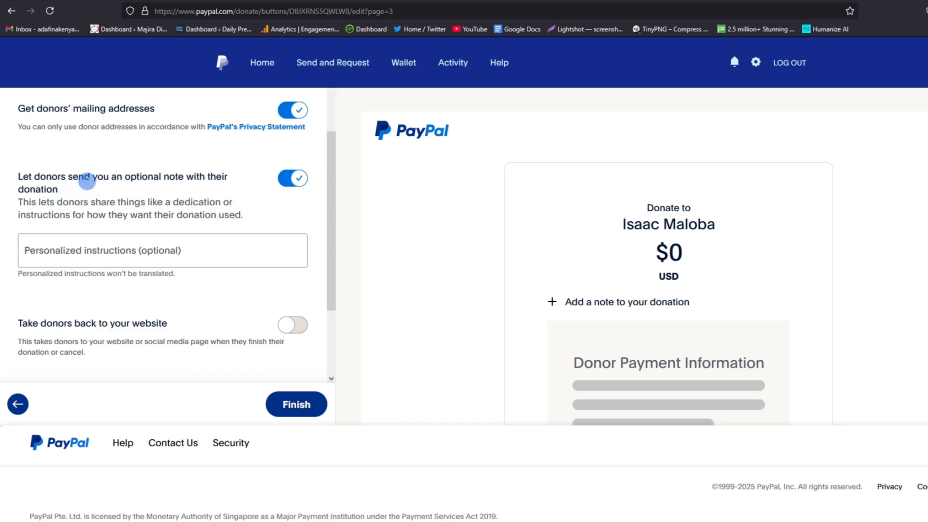
pyautogui.moveTo(183, 188)
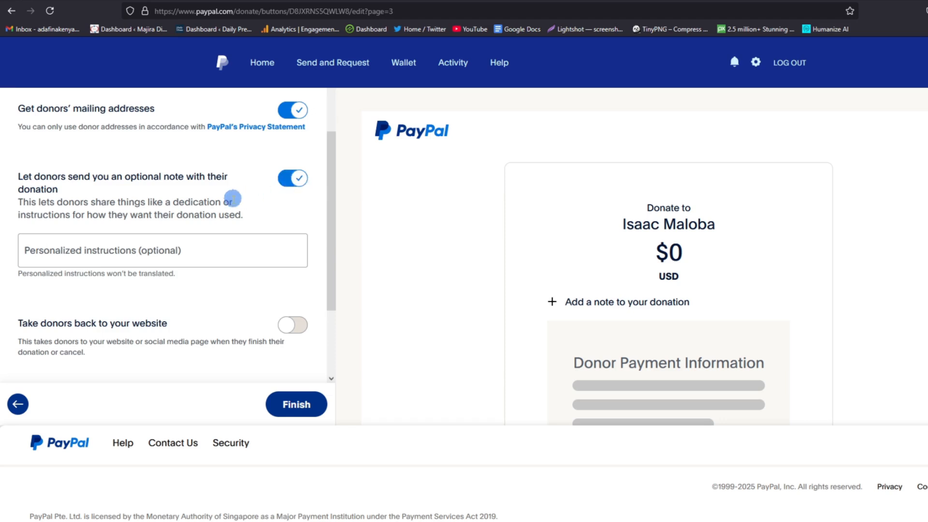
pyautogui.scroll(-3)
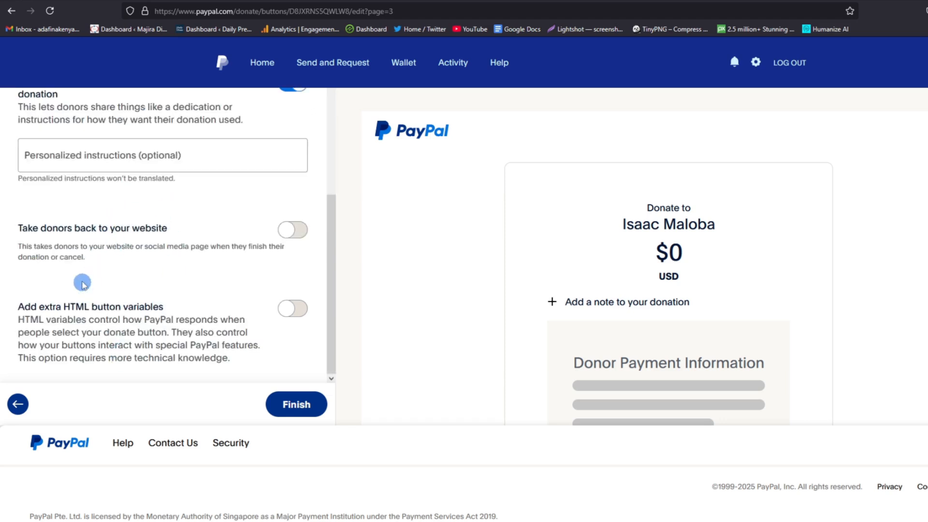
pyautogui.click(292, 231)
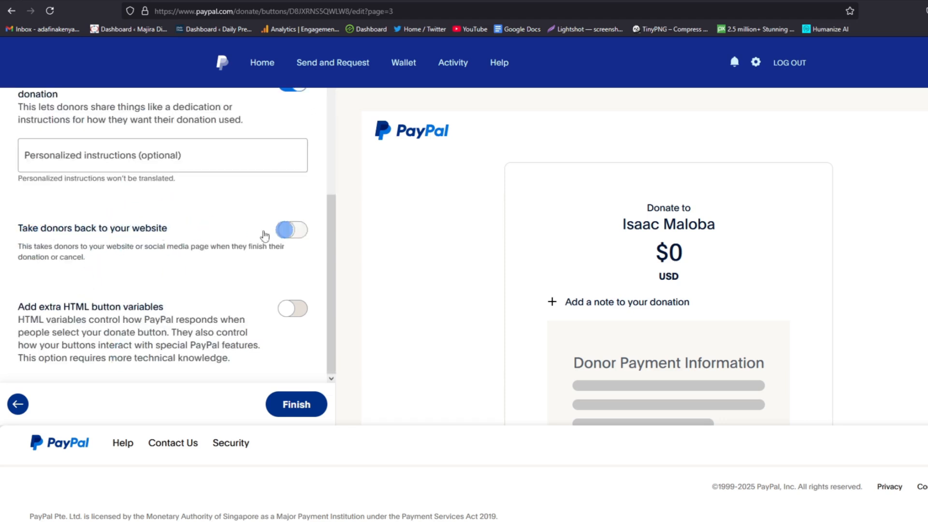
pyautogui.click(291, 231)
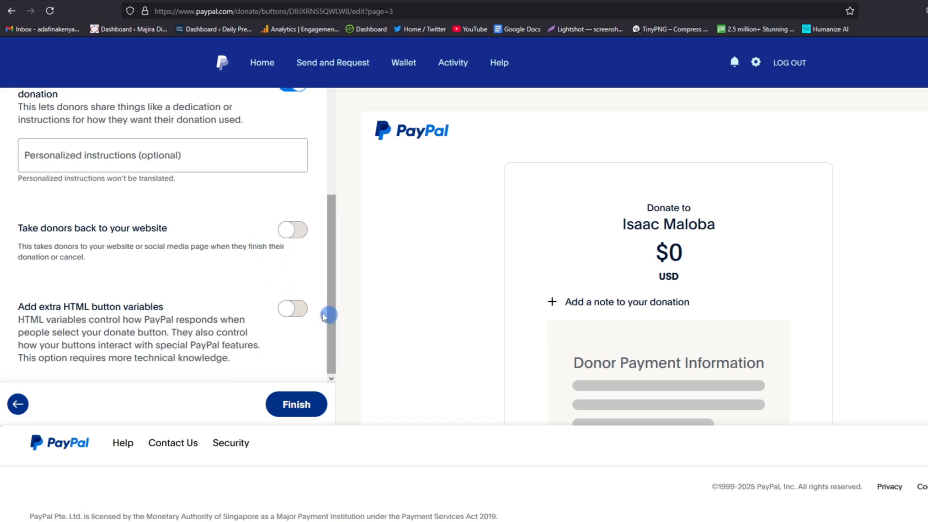
pyautogui.moveTo(301, 412)
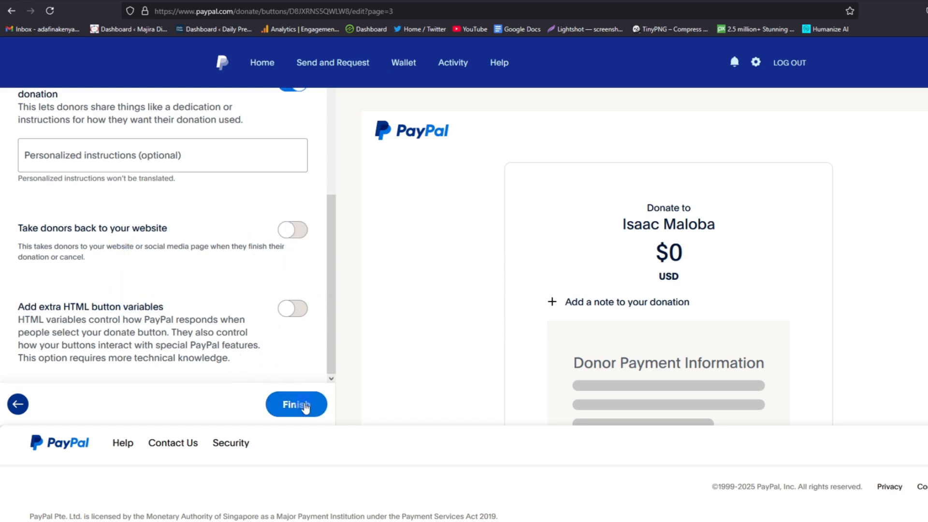
pyautogui.click(296, 404)
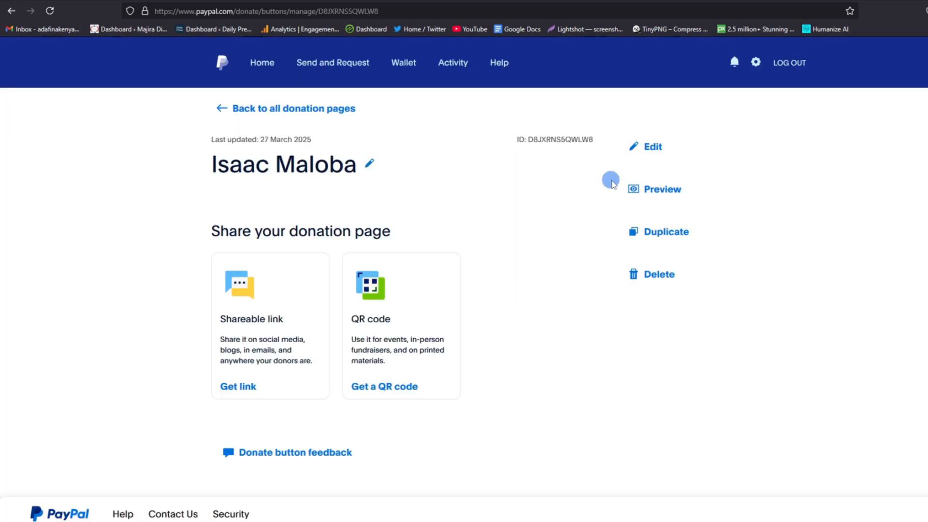
pyautogui.moveTo(337, 337)
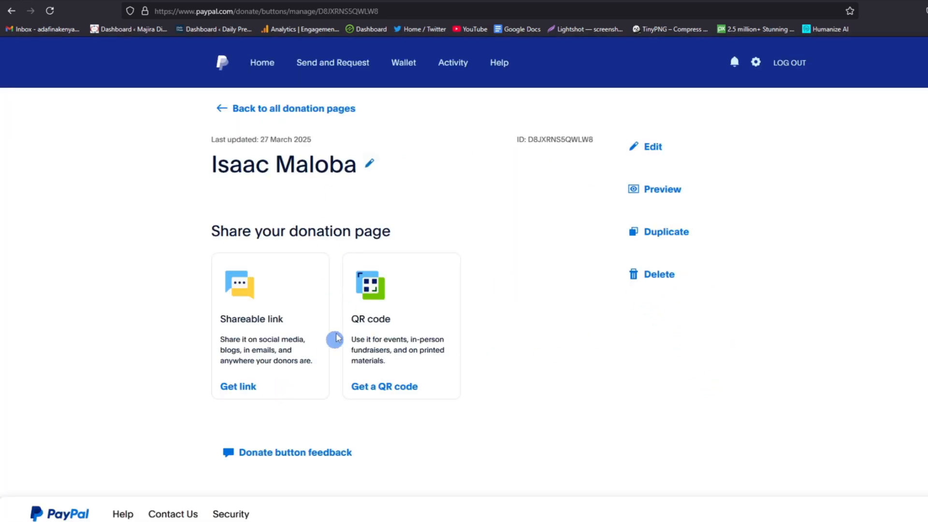
pyautogui.moveTo(285, 244)
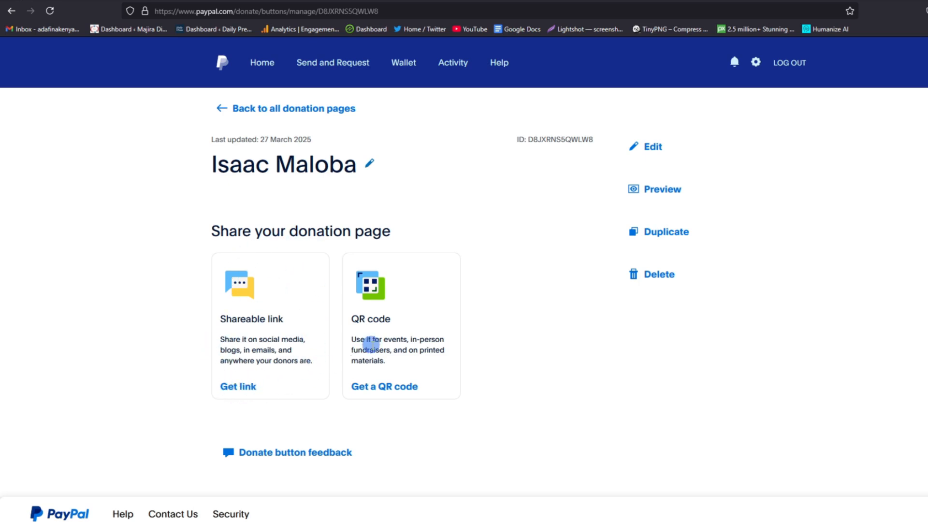
pyautogui.moveTo(425, 353)
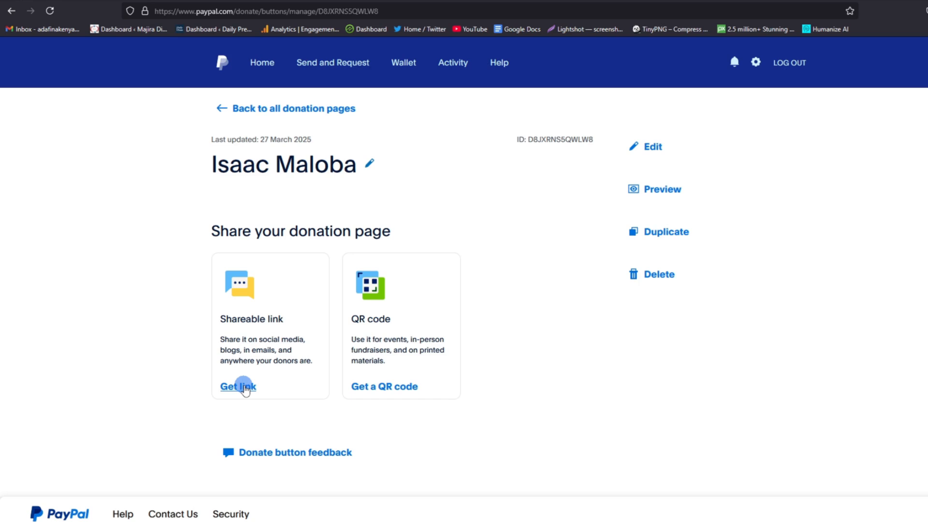
# - Copy the donation page's shareable link and close the link dialog
pyautogui.click(237, 387)
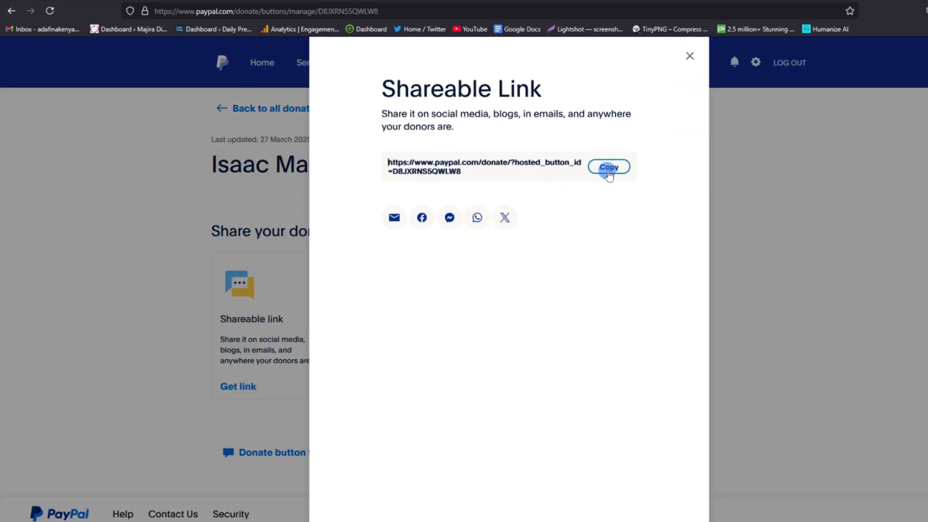
pyautogui.click(609, 166)
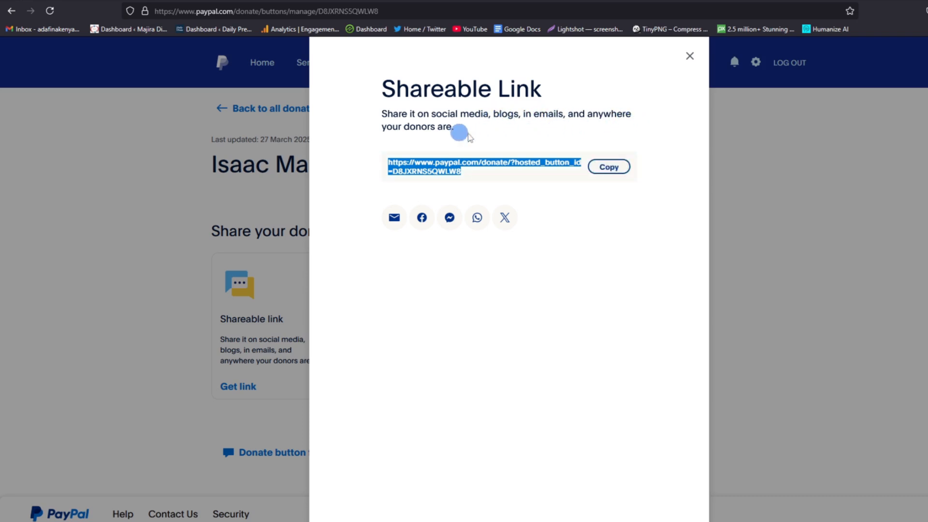
pyautogui.moveTo(690, 58)
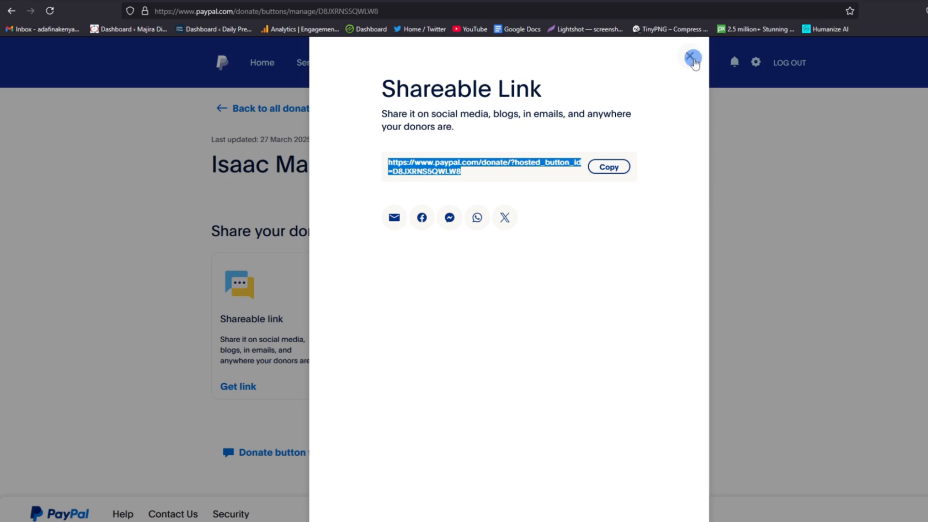
pyautogui.click(609, 167)
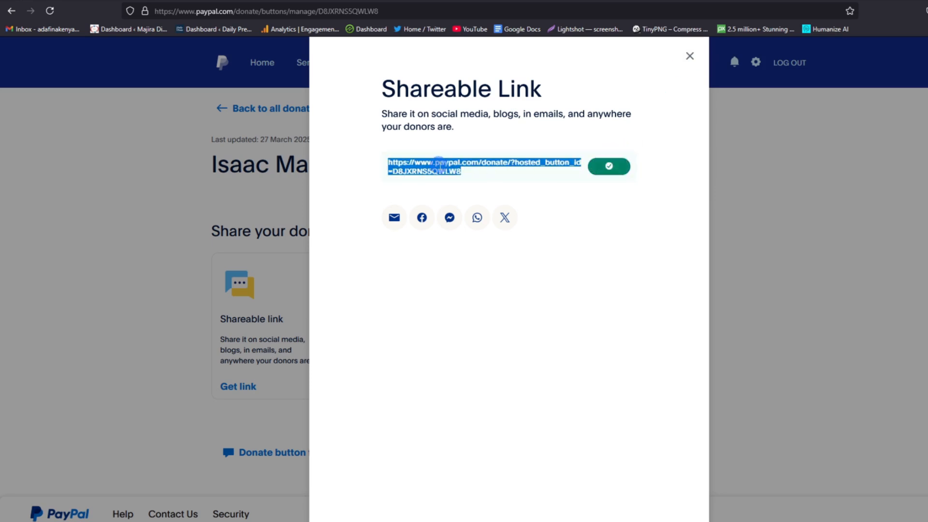
pyautogui.moveTo(691, 57)
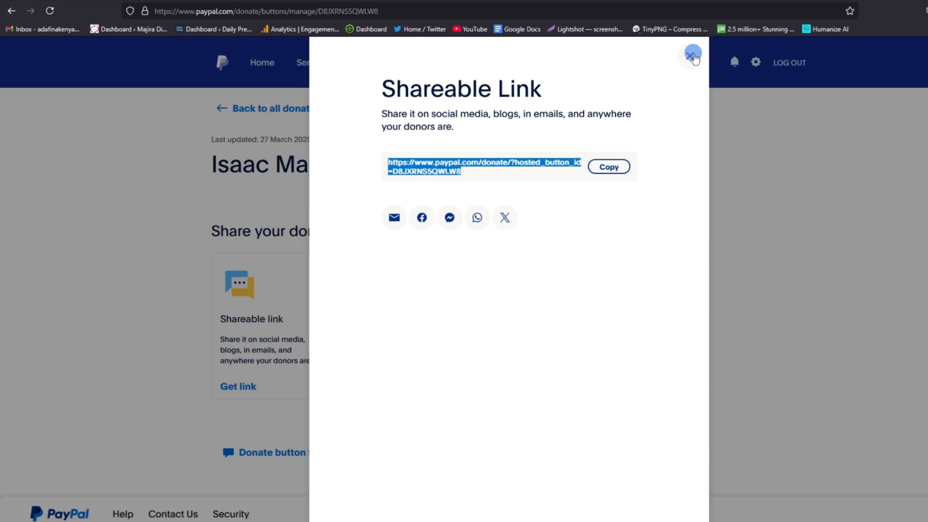
pyautogui.click(691, 54)
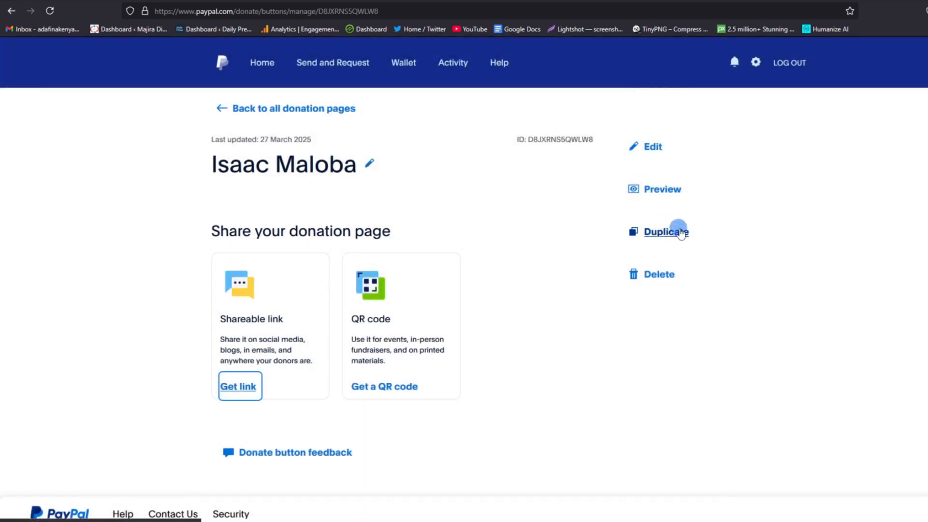
pyautogui.moveTo(429, 288)
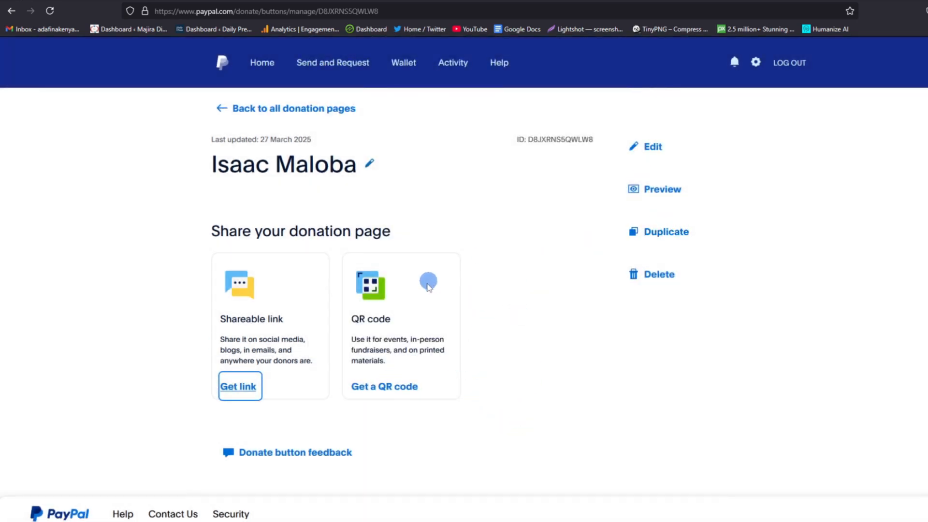
pyautogui.moveTo(401, 322)
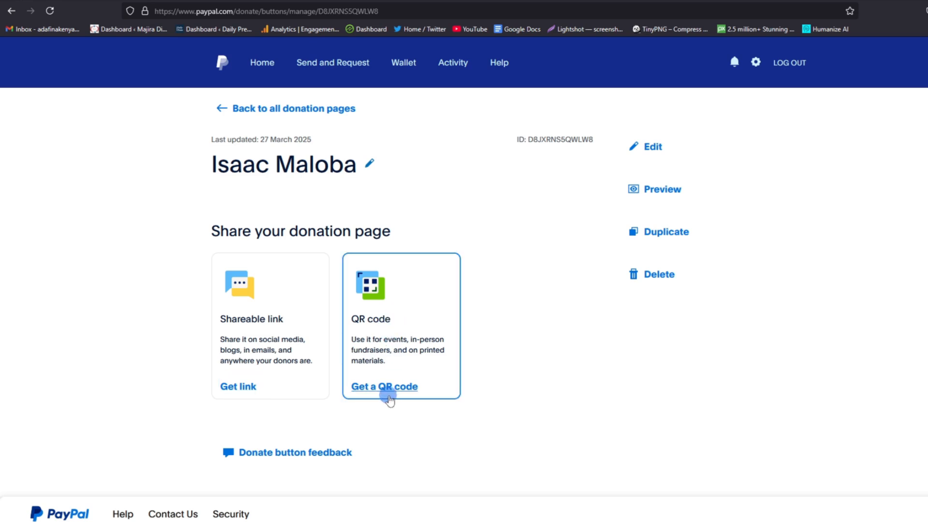
# - Download the donation page's QR code image
pyautogui.click(384, 387)
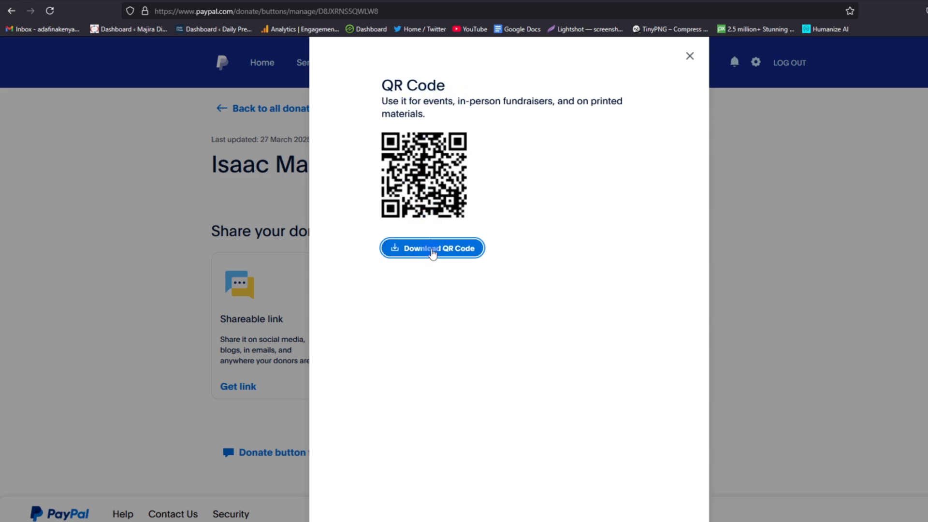
pyautogui.click(432, 247)
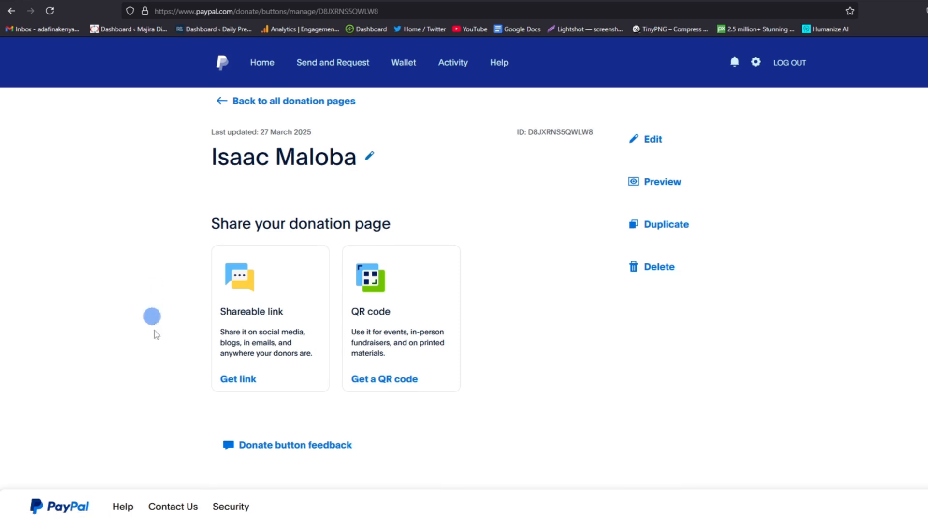
pyautogui.moveTo(271, 278)
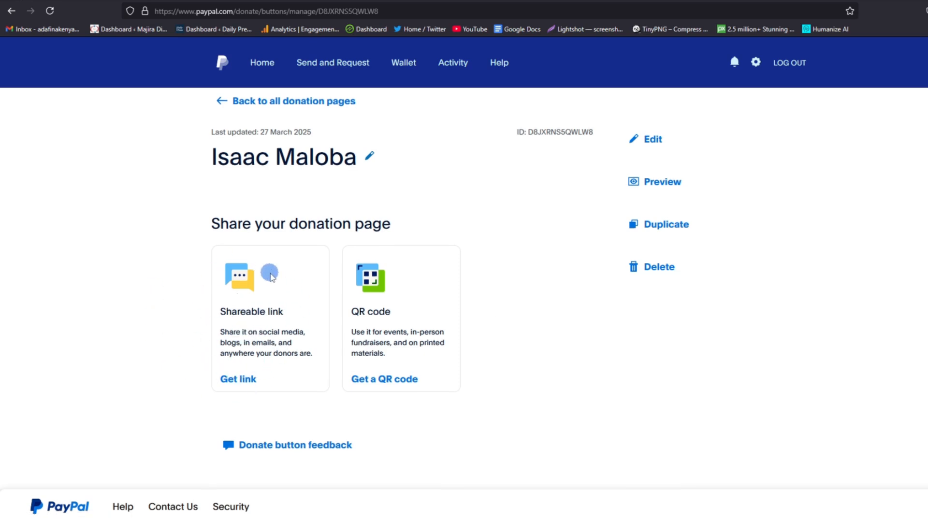
pyautogui.click(239, 379)
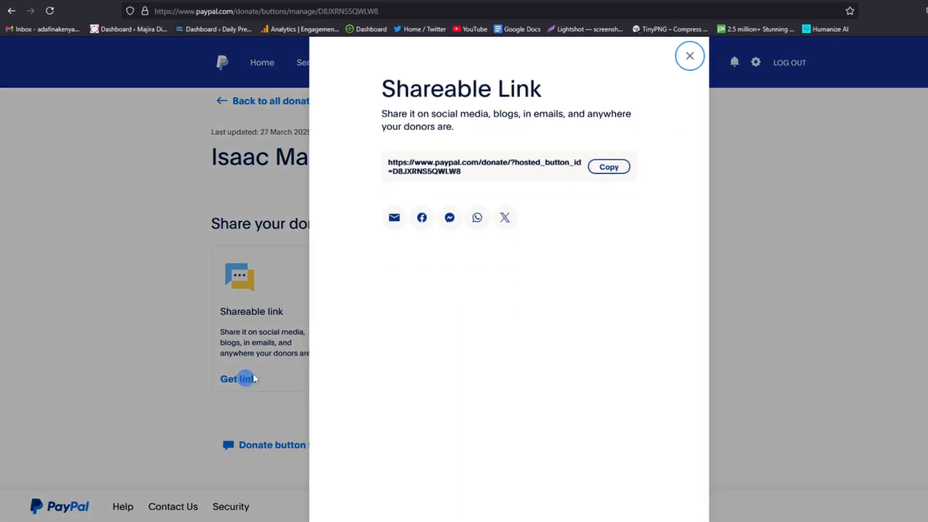
pyautogui.click(609, 166)
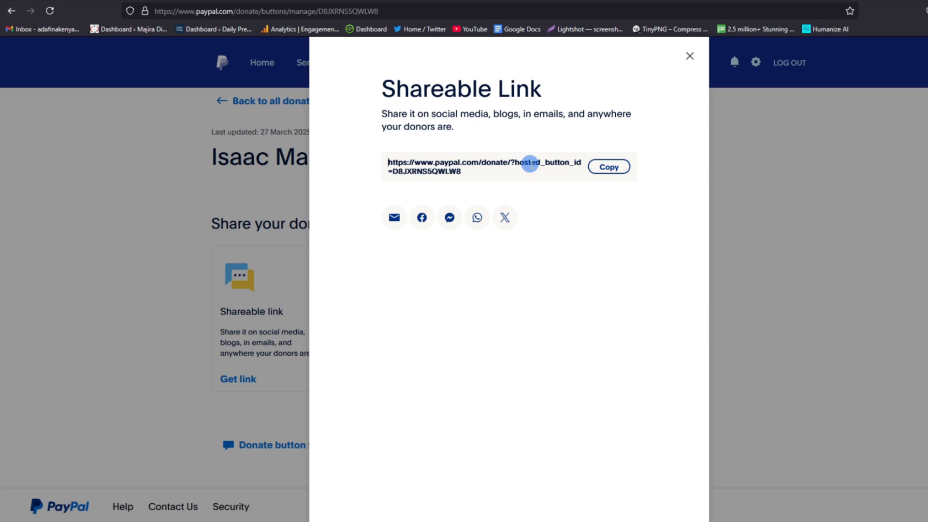
pyautogui.click(690, 56)
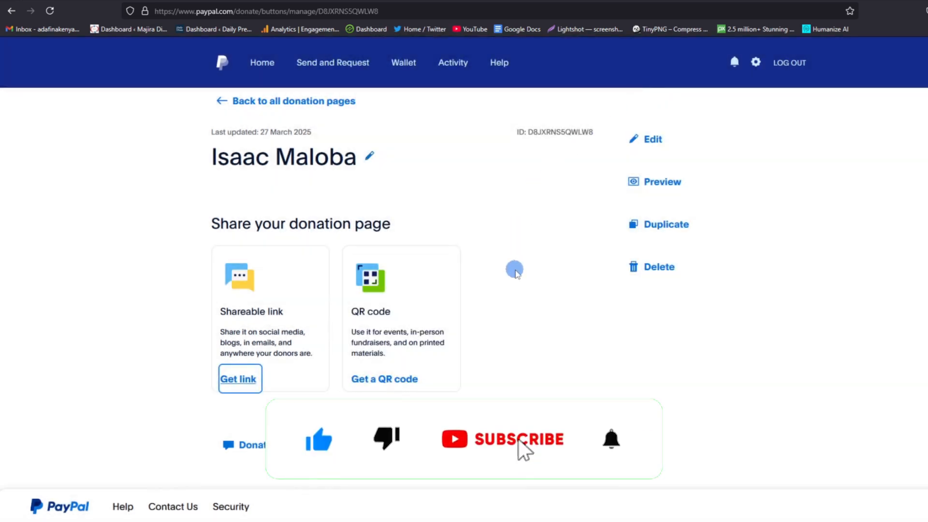
pyautogui.click(518, 439)
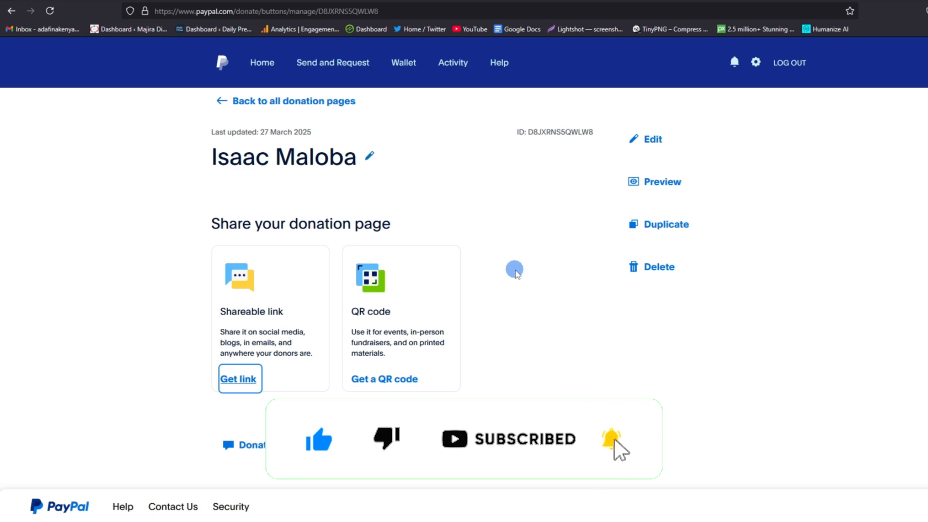